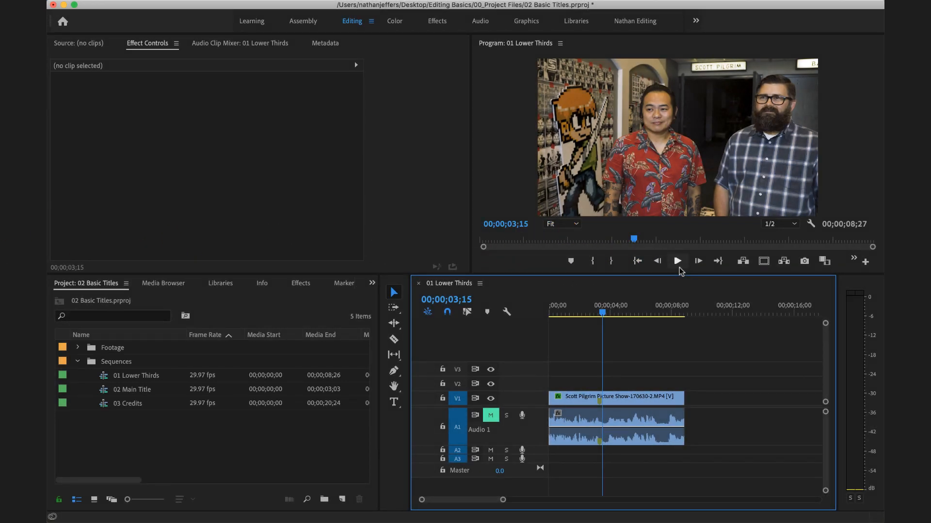
mouse_move(600, 167)
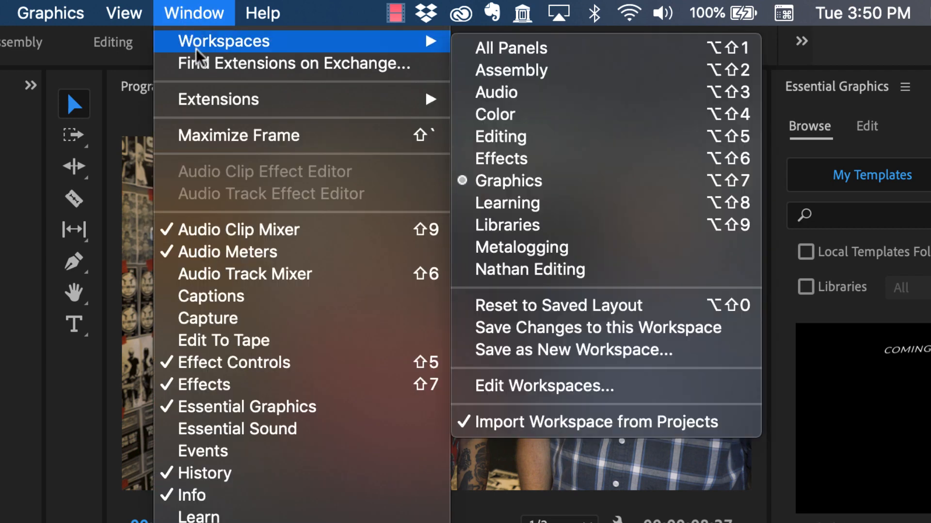
mouse_move(606, 180)
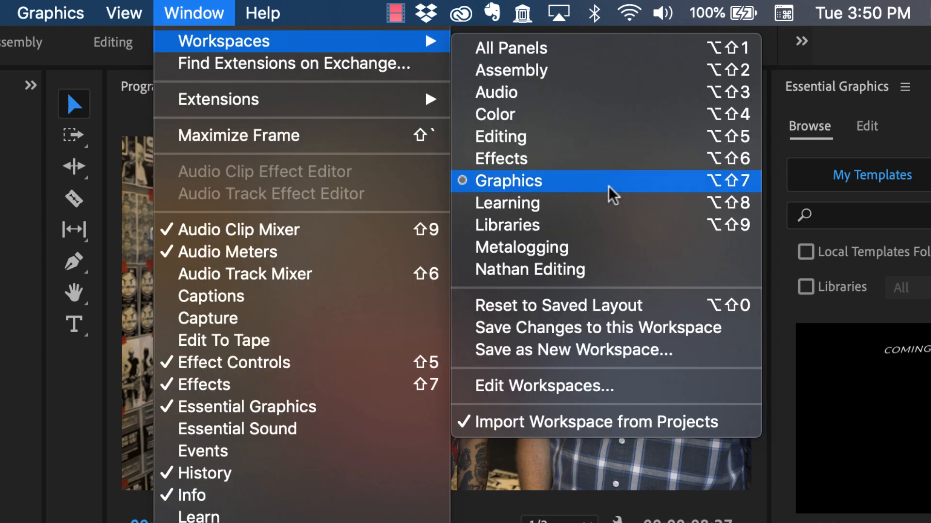
Switch Premiere Pro to the Graphics workspace from Window > Workspaces
click(508, 180)
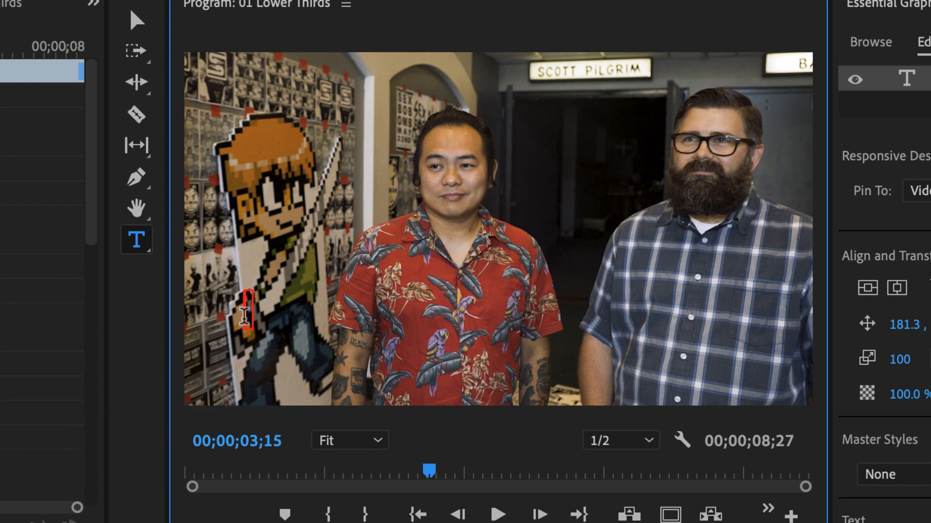
text(Quang Le & Tyler Jacobs)
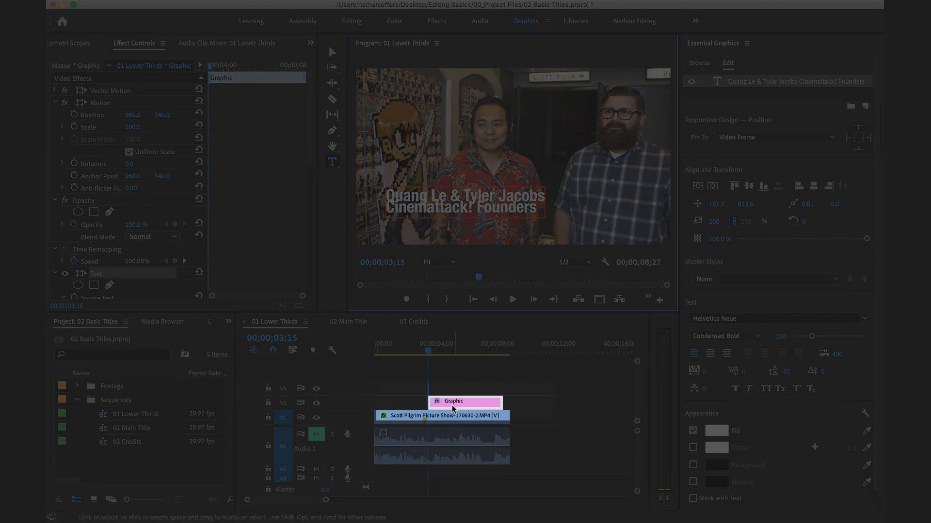
mouse_move(456, 411)
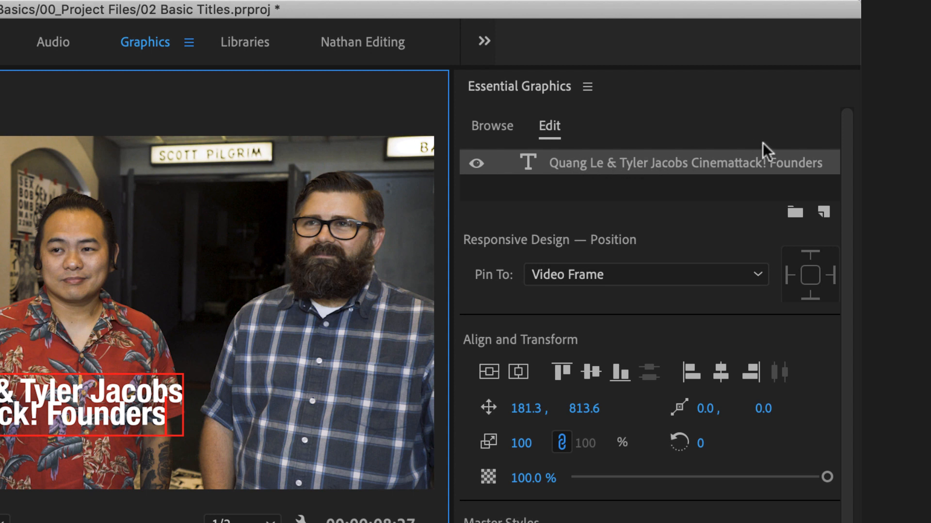
mouse_move(855, 377)
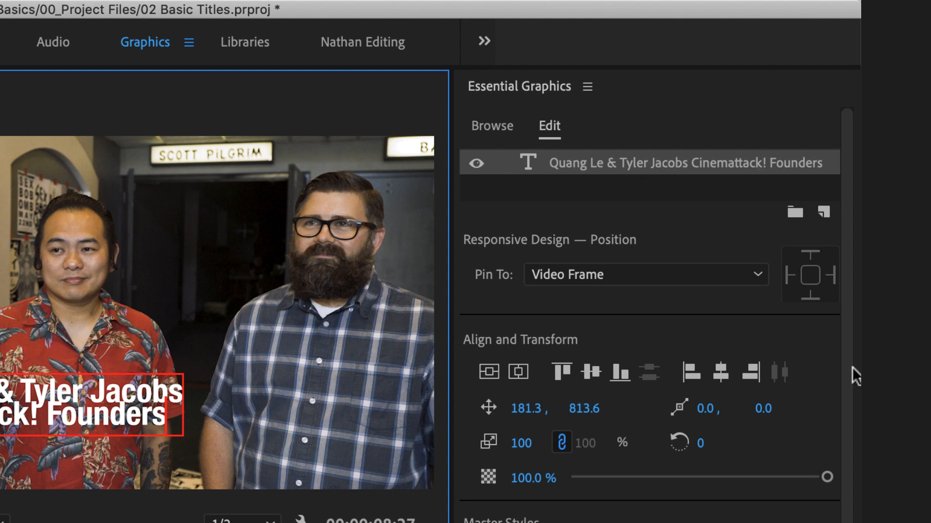
mouse_move(635, 520)
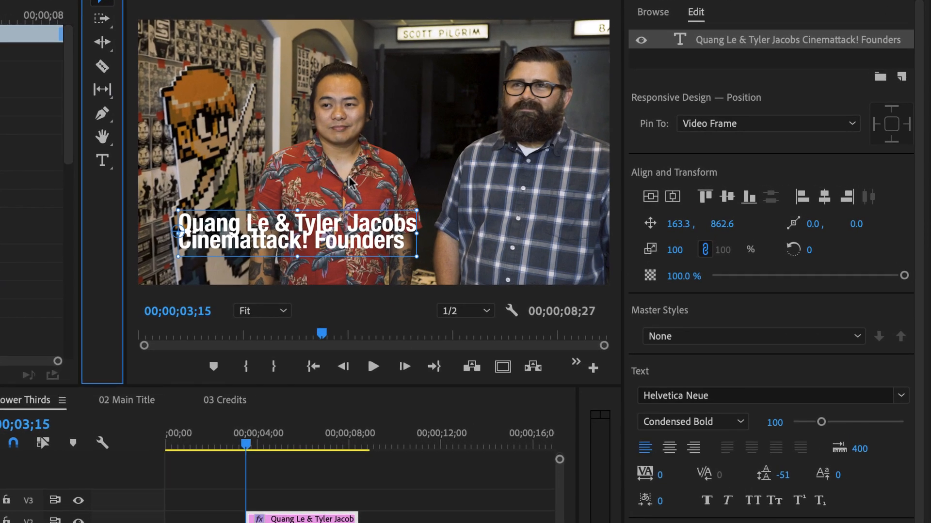
Give the caption's second line Light font style, size 60 and All Caps
click(102, 160)
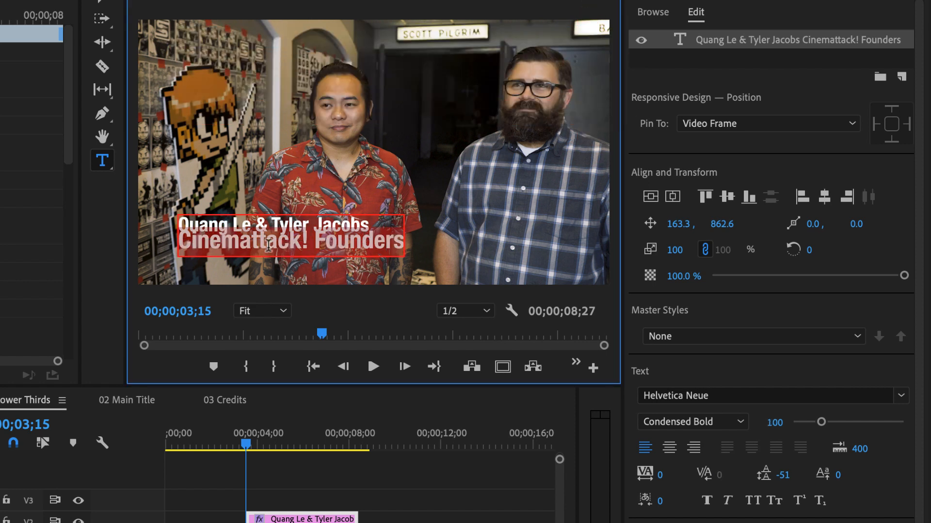
mouse_move(738, 425)
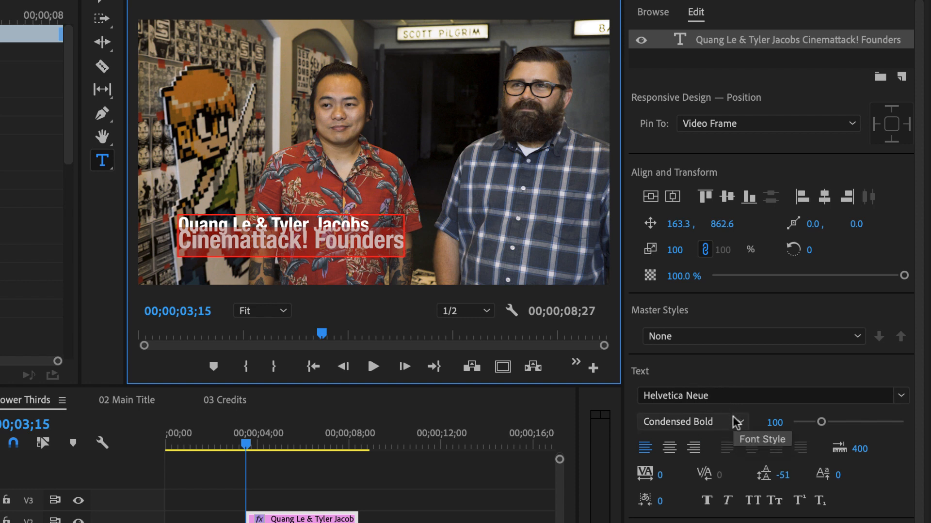
click(691, 422)
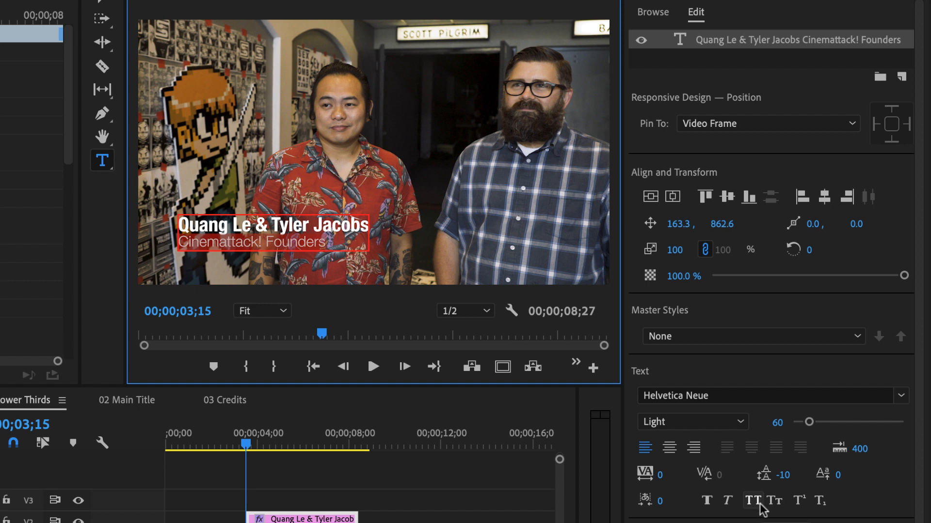
click(751, 501)
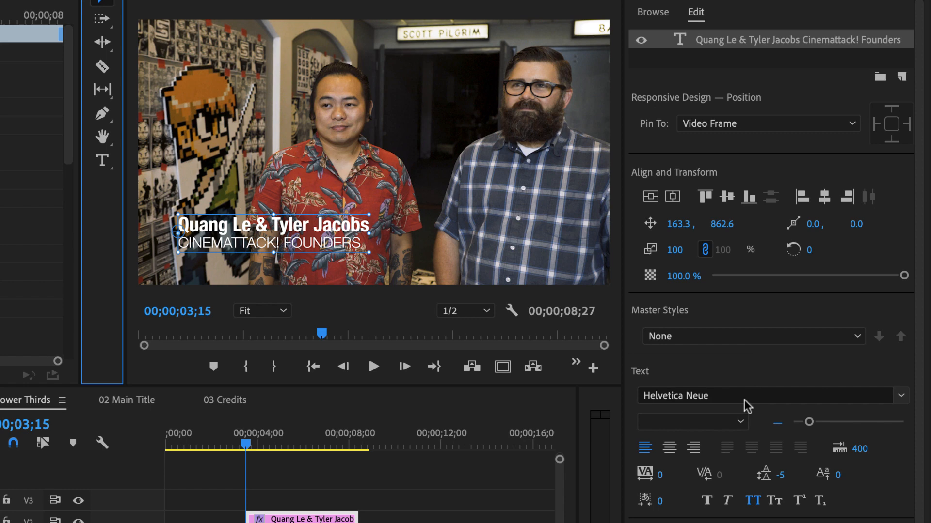
mouse_move(686, 437)
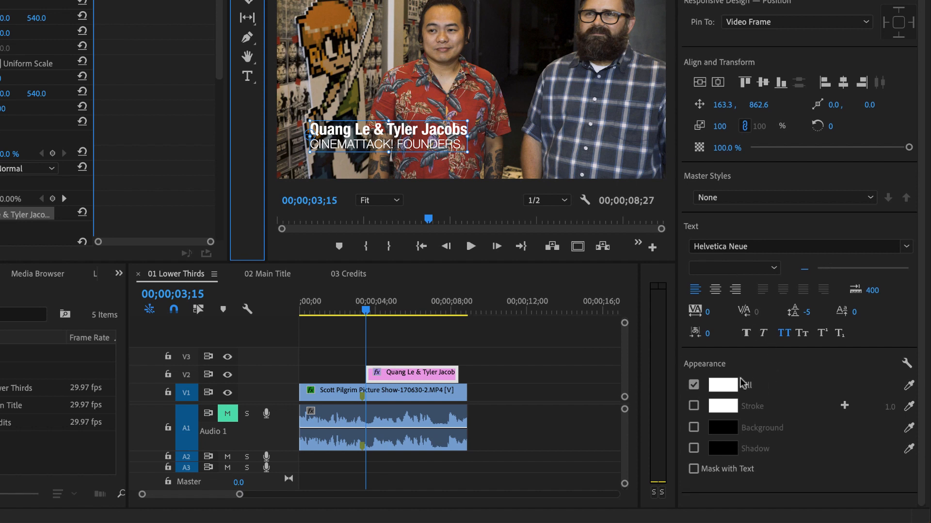
click(693, 406)
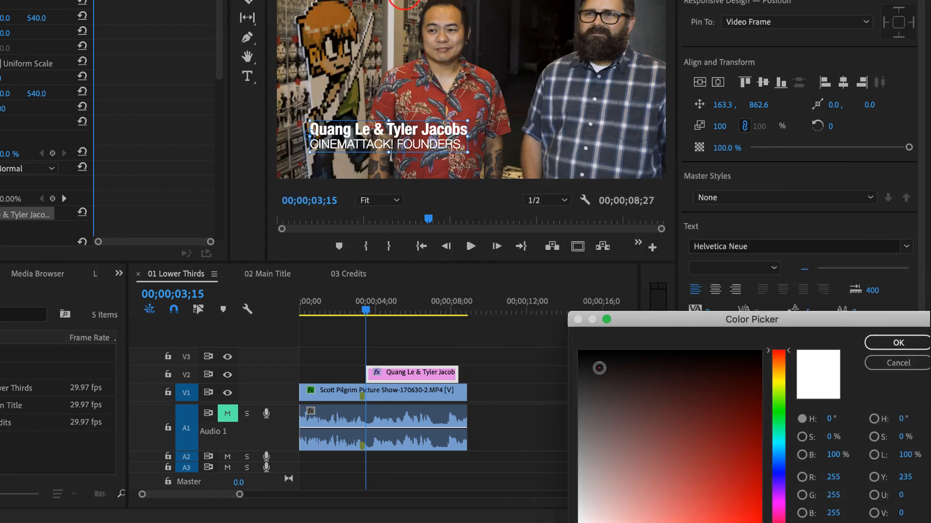
click(896, 343)
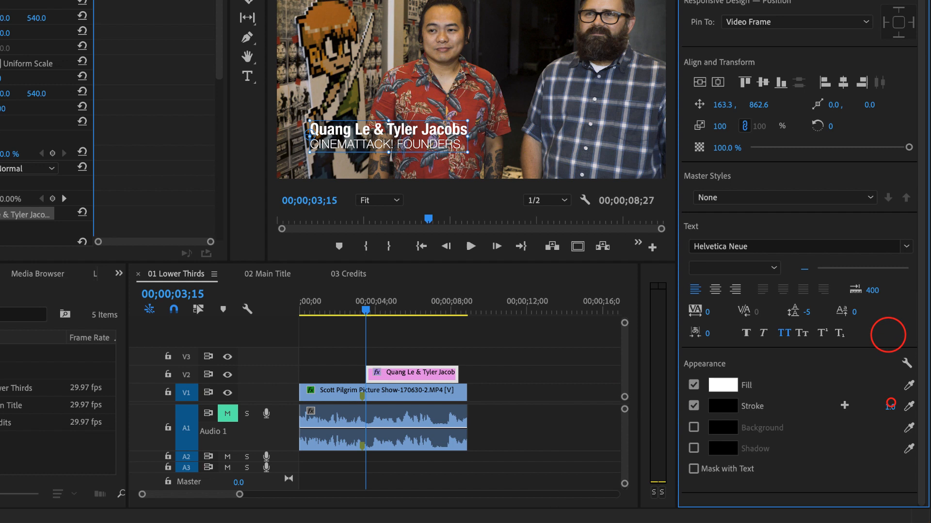
drag(888, 406, 881, 406)
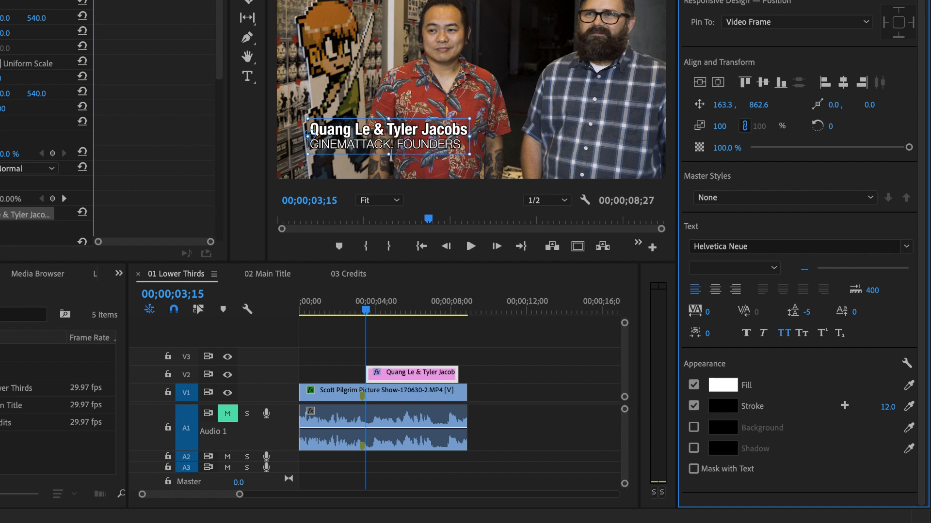
click(888, 407)
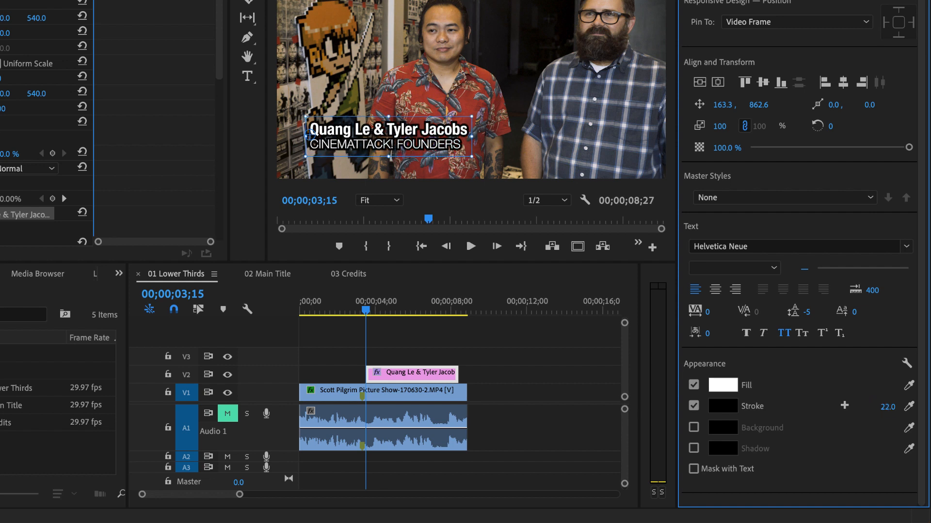
drag(888, 407, 882, 406)
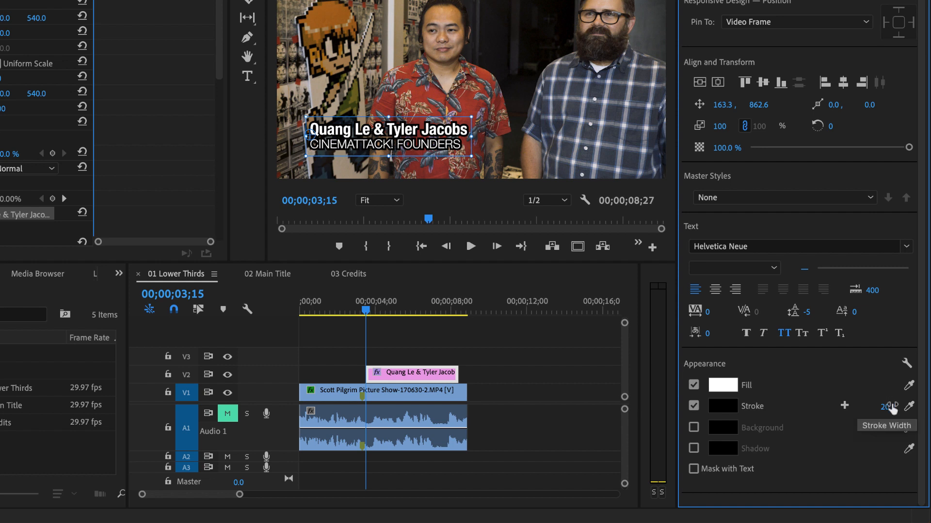
mouse_move(785, 354)
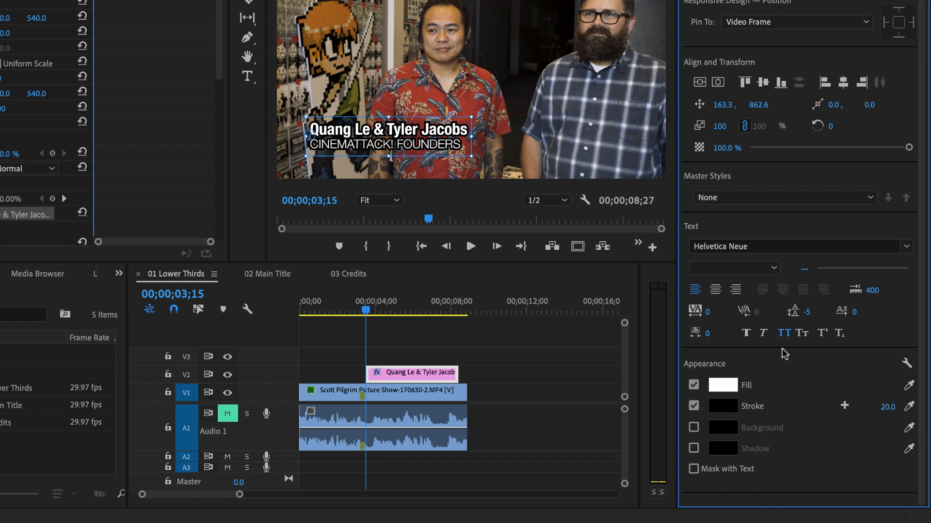
mouse_move(682, 385)
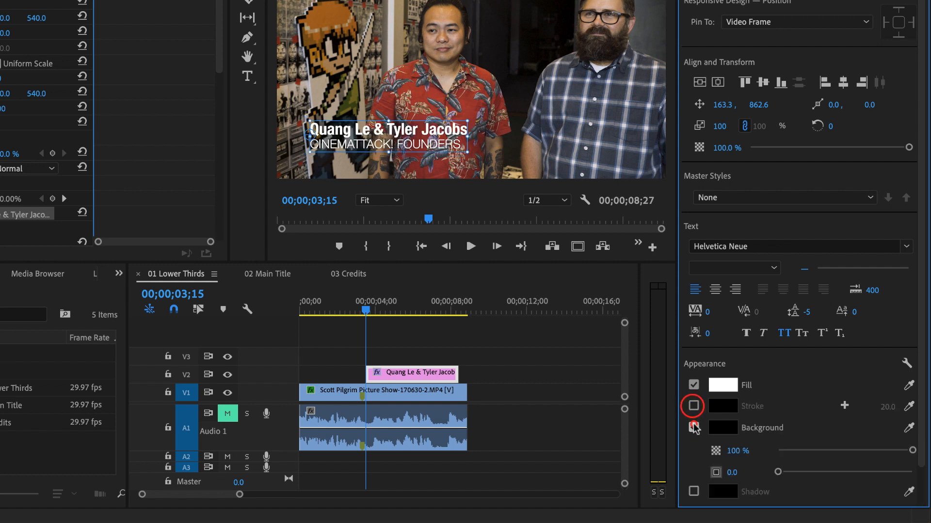
click(721, 428)
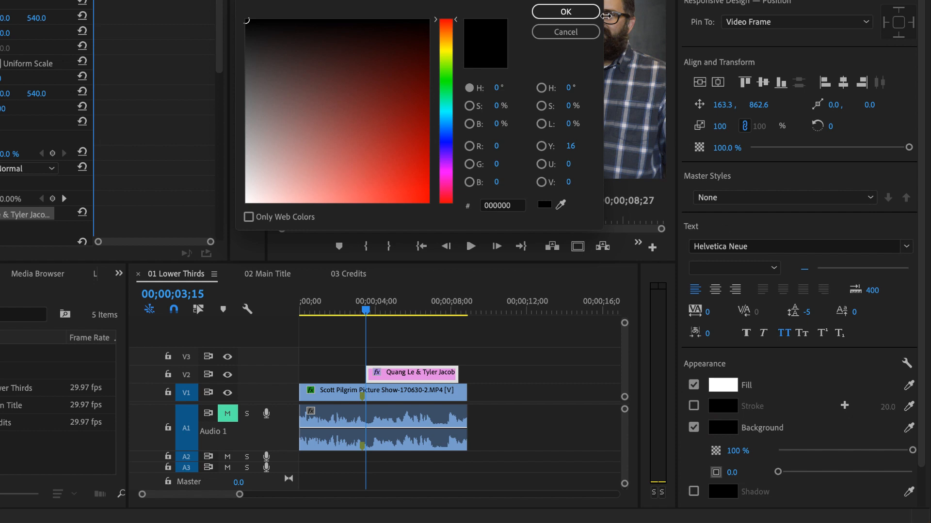
click(565, 11)
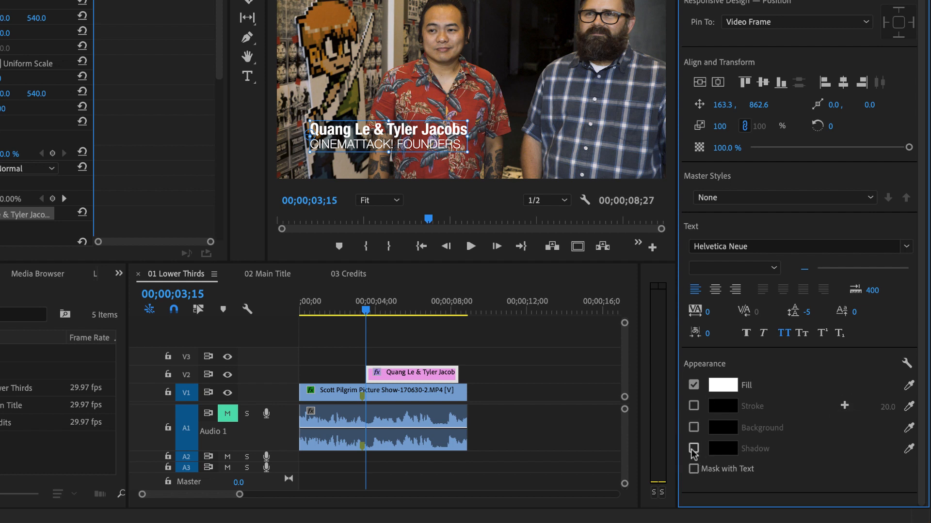
click(693, 449)
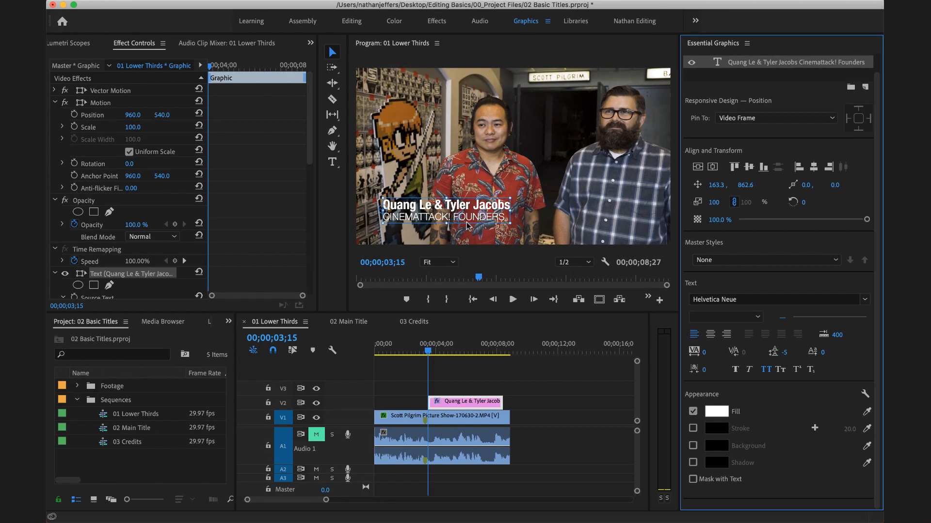
mouse_move(437, 174)
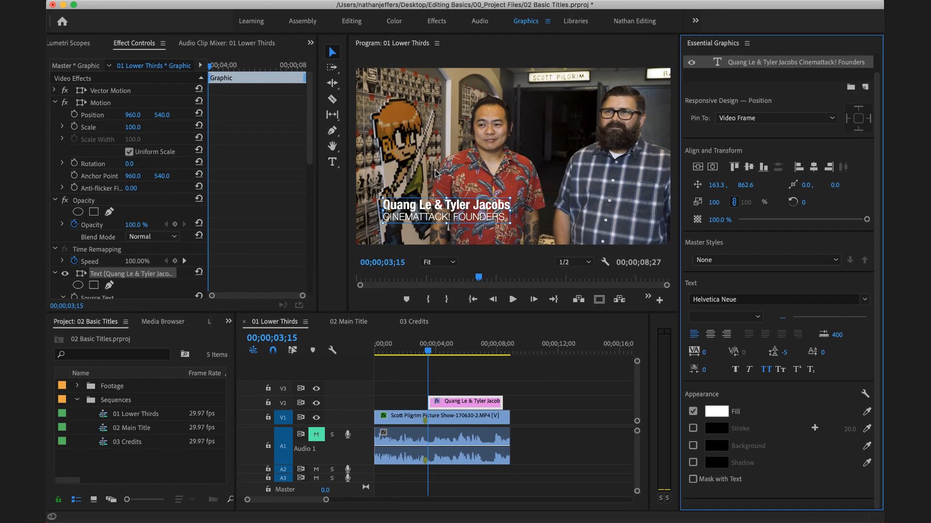
mouse_move(414, 188)
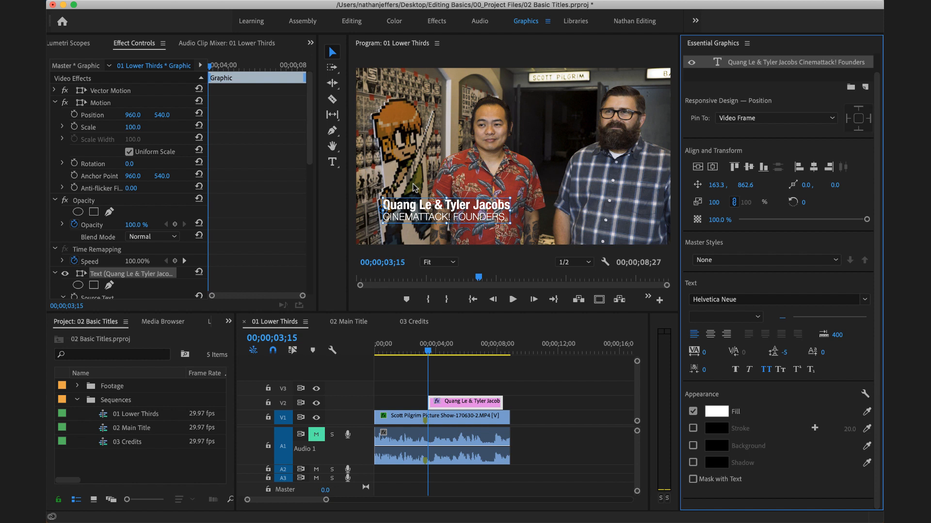
mouse_move(332, 132)
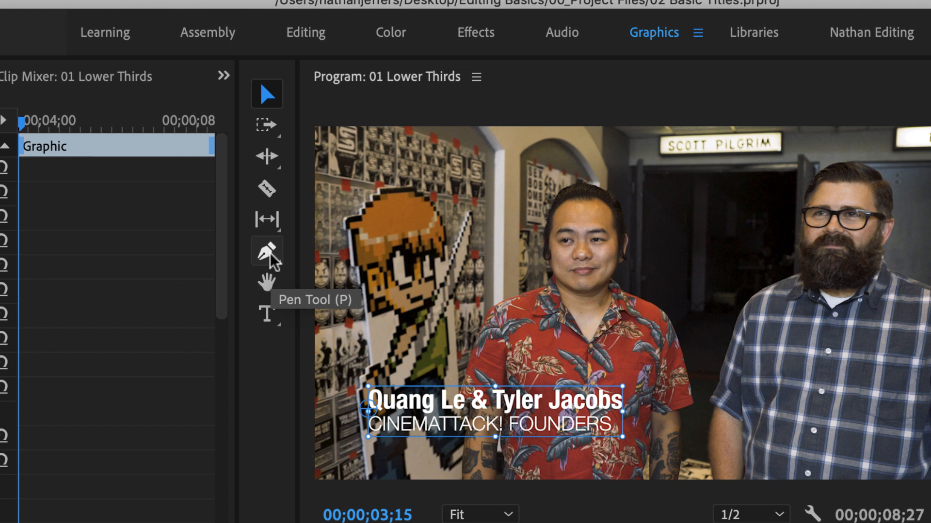
mouse_move(266, 187)
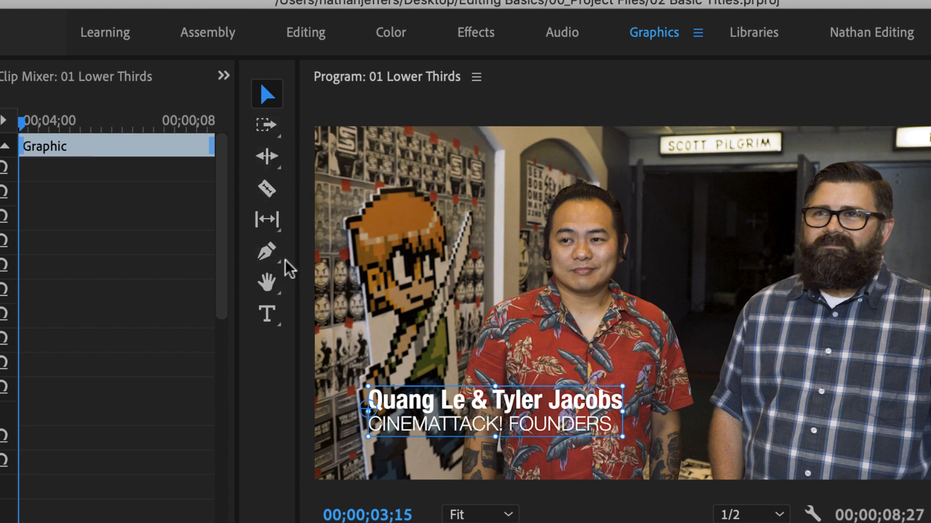
mouse_move(267, 249)
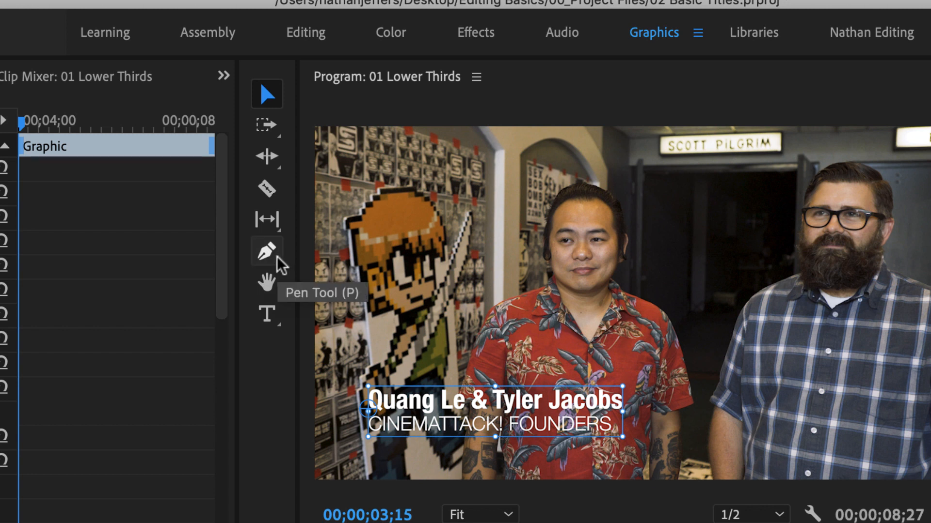
Draw a grey rectangle with the Rectangle tool over the lower-third text
click(266, 250)
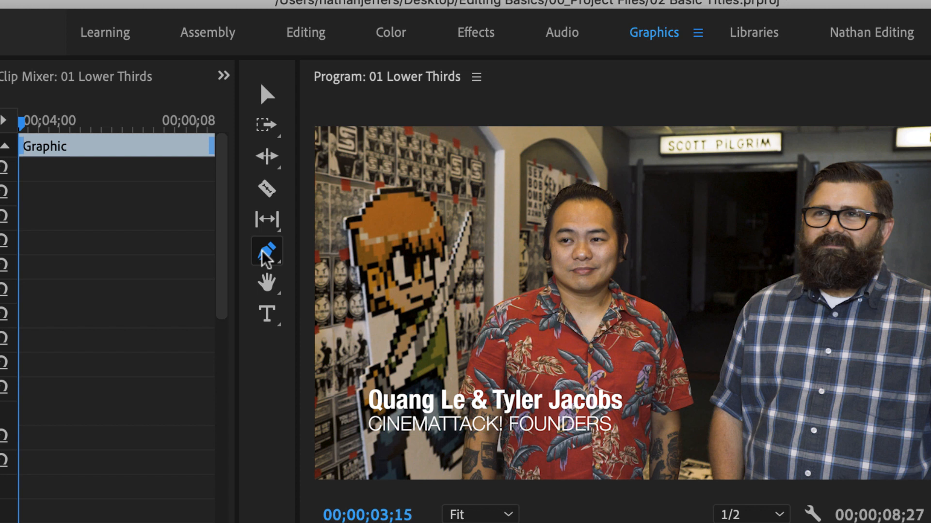
click(266, 249)
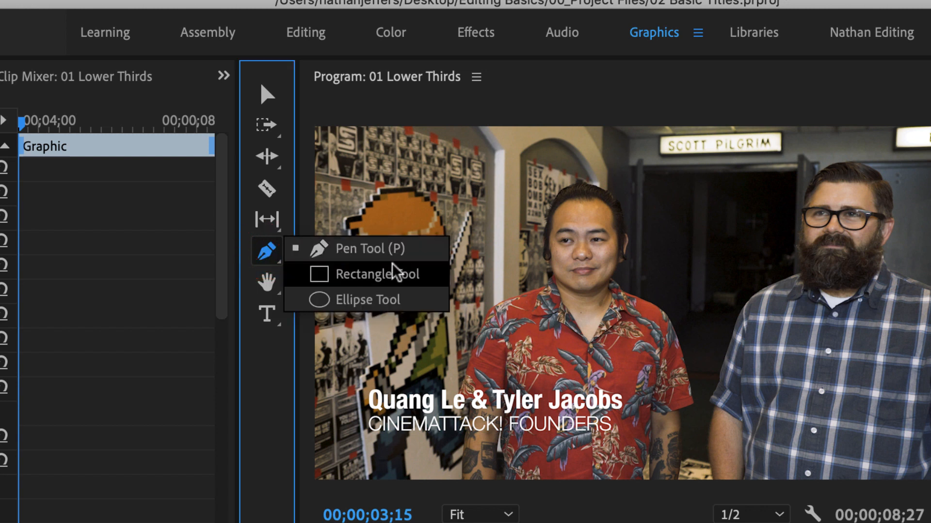
mouse_move(425, 281)
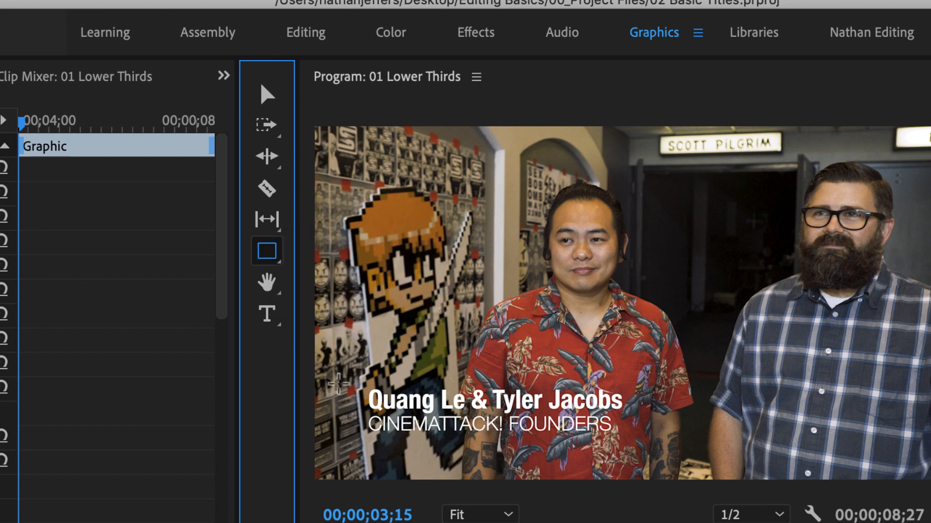
click(493, 406)
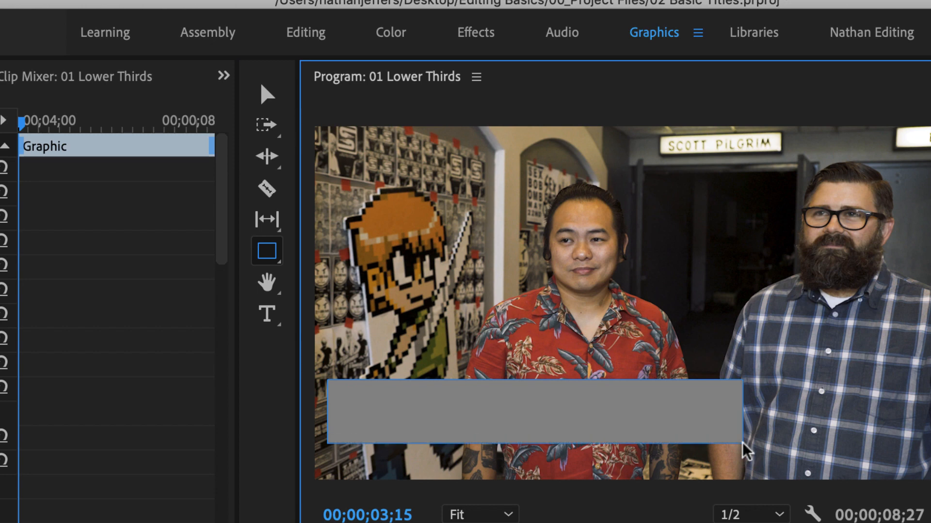
mouse_move(202, 32)
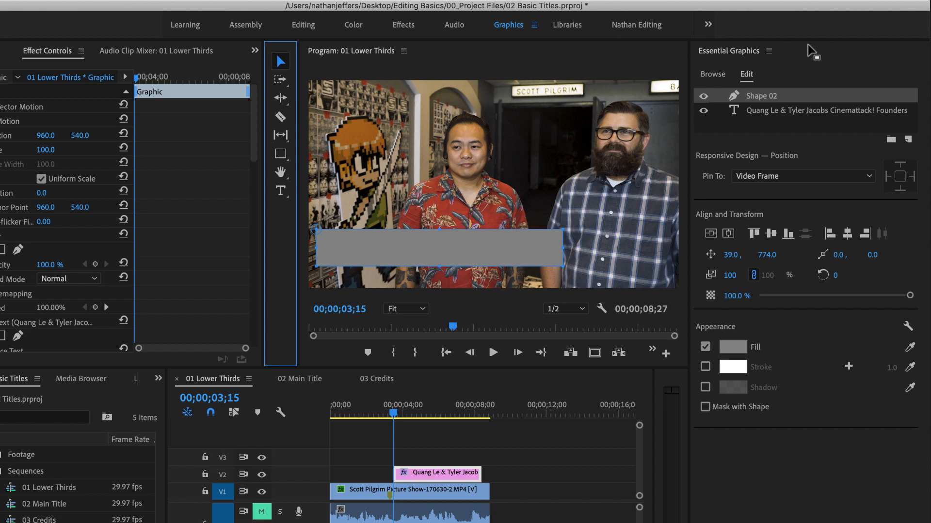
mouse_move(802, 97)
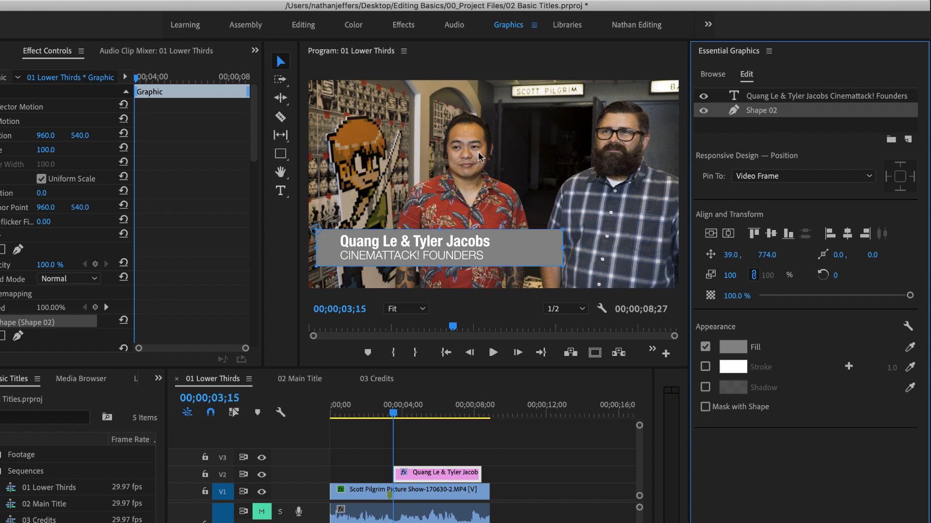
mouse_move(565, 245)
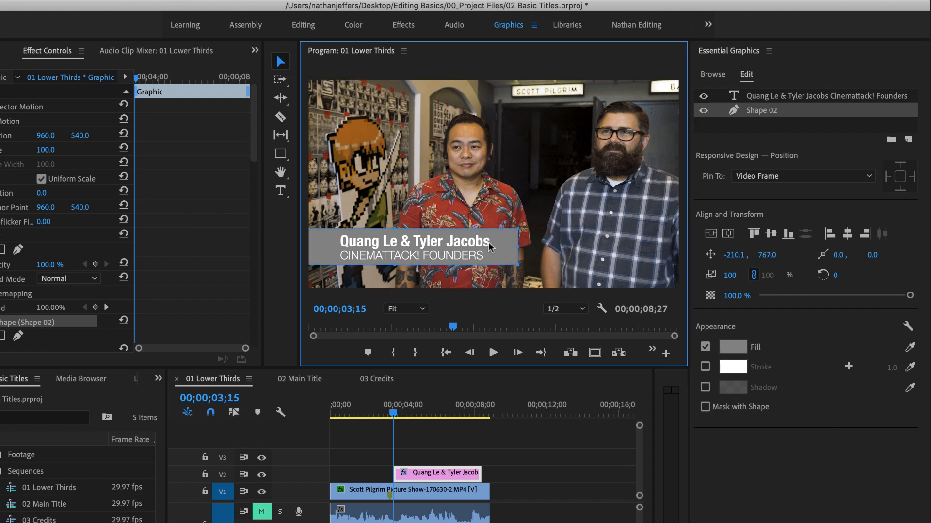
Shift the grey box left so it sits behind the caption text
drag(490, 247, 481, 249)
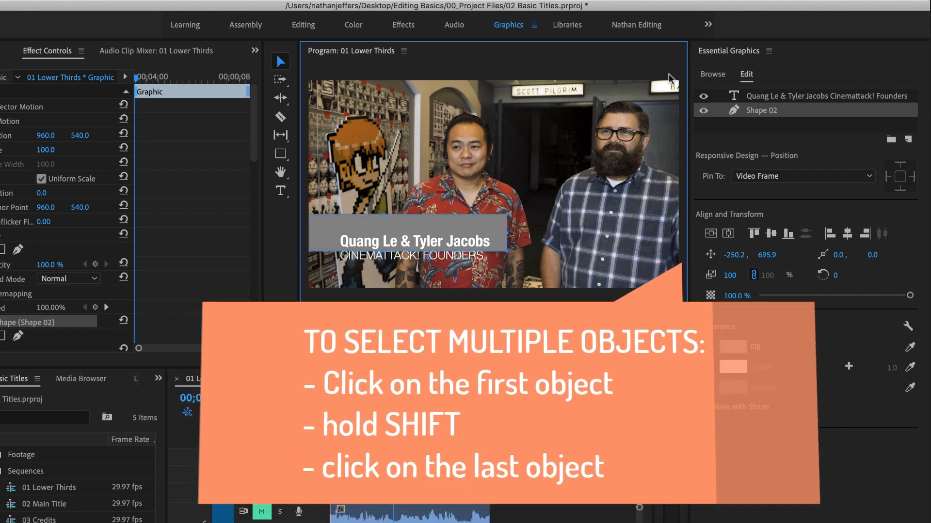
mouse_move(785, 101)
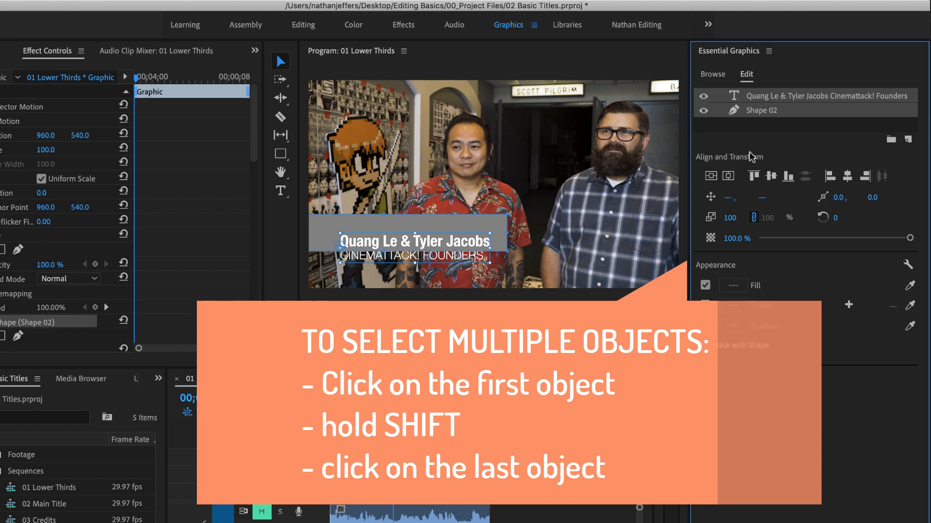
mouse_move(728, 175)
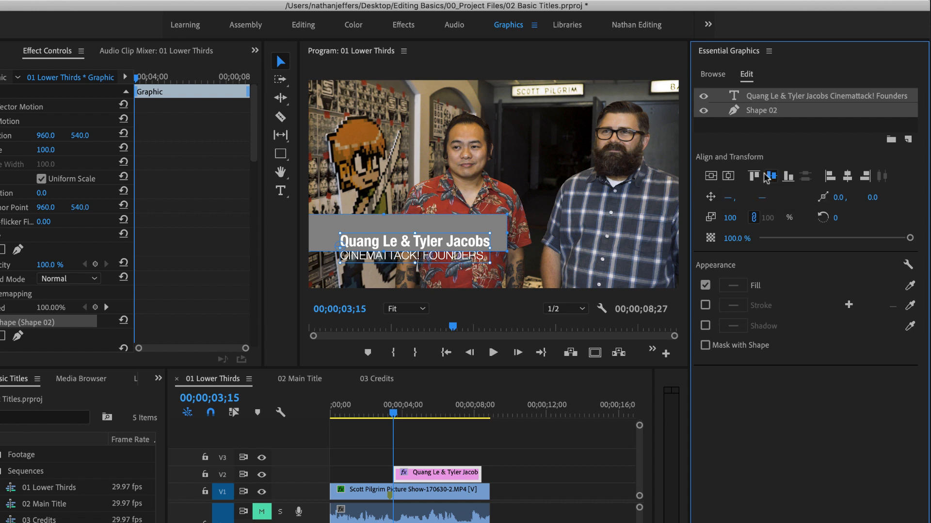
Align the text and grey box layers on their vertical centres
click(767, 177)
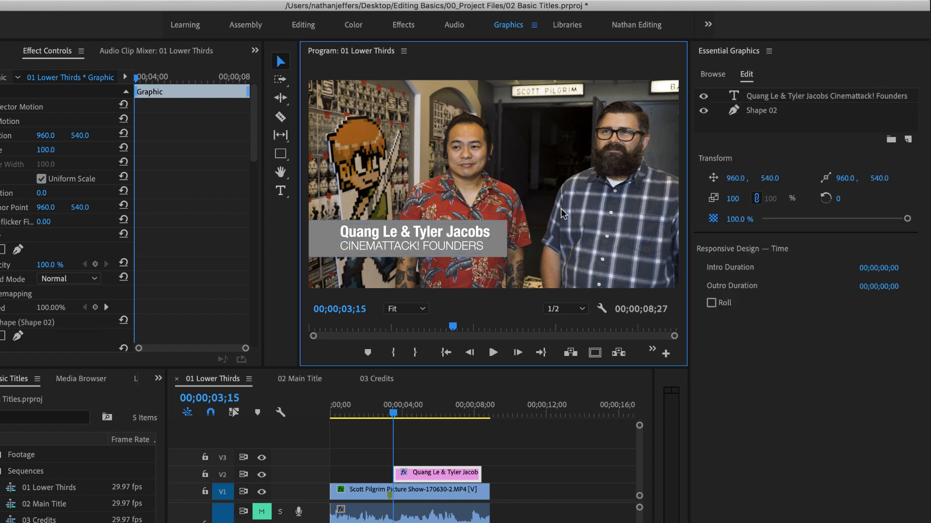
click(407, 239)
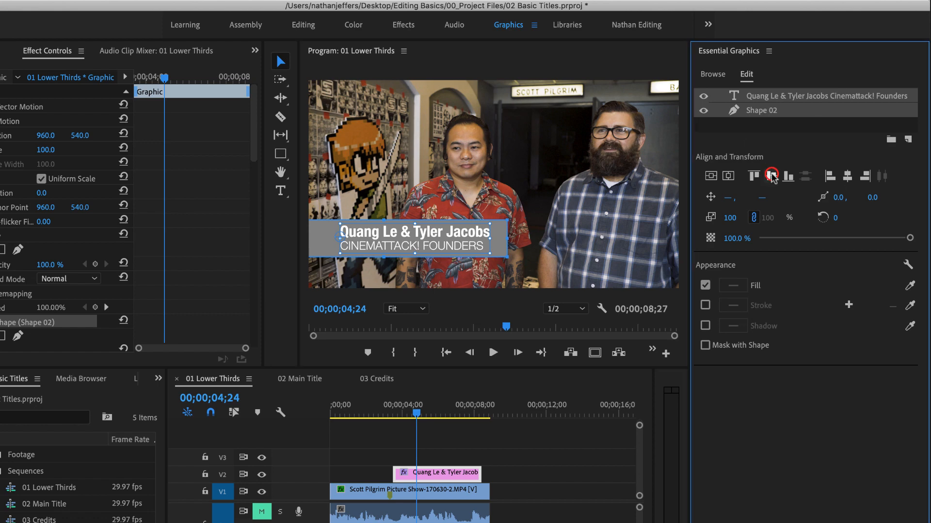
mouse_move(520, 212)
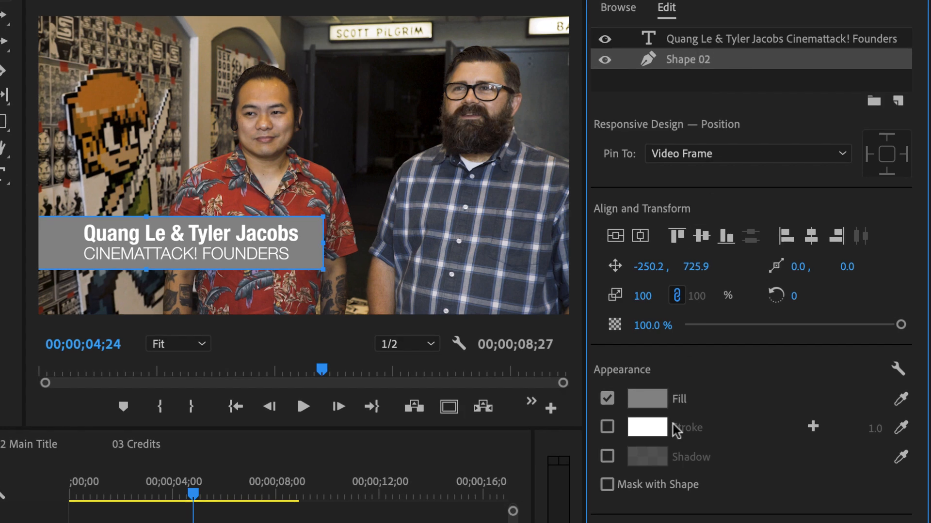
Fill the caption box with black and lower its opacity to 90%
click(646, 399)
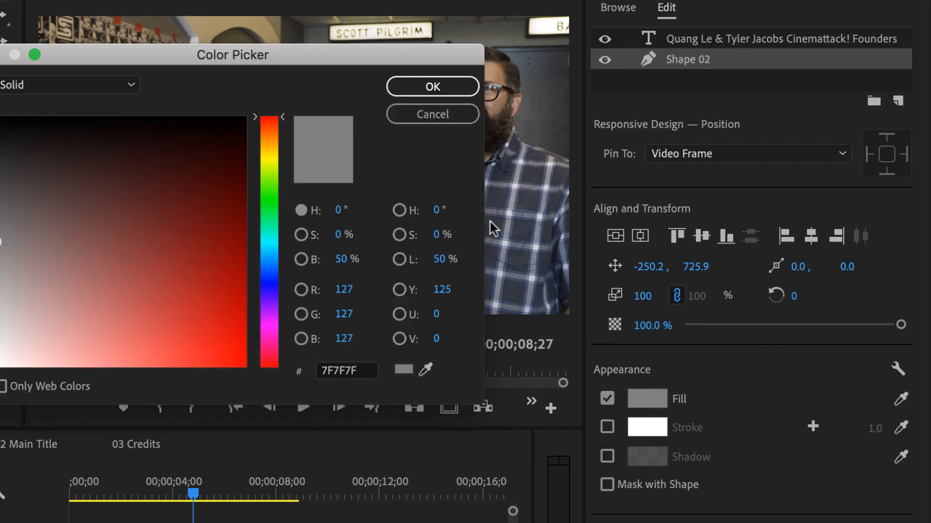
drag(233, 55, 313, 364)
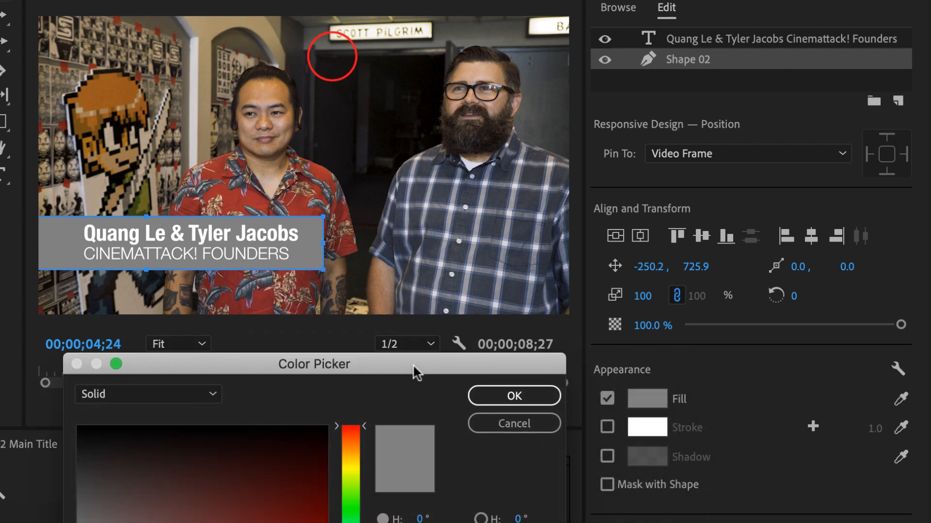
click(81, 438)
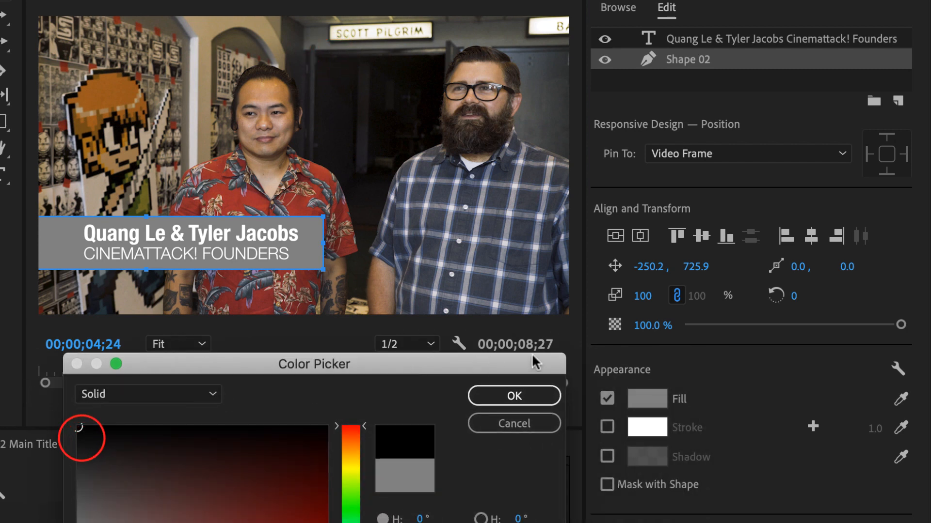
click(513, 396)
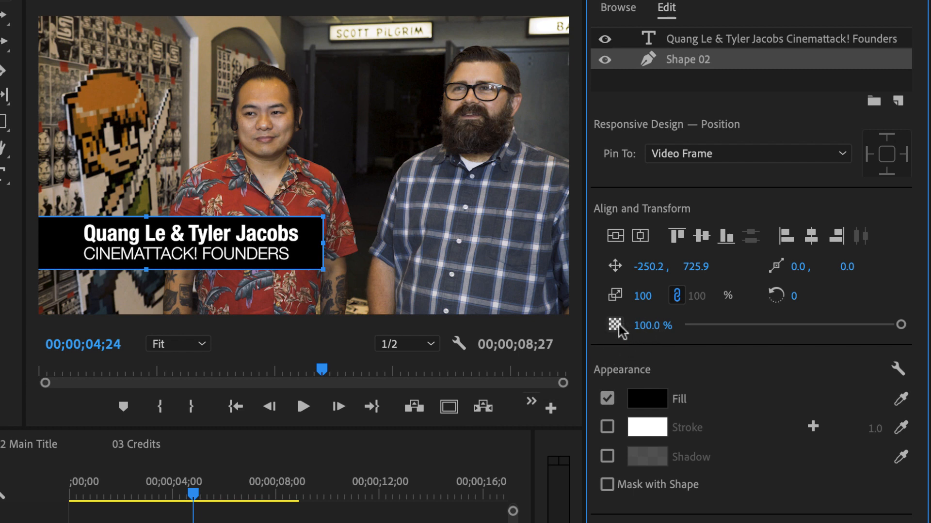
click(652, 325)
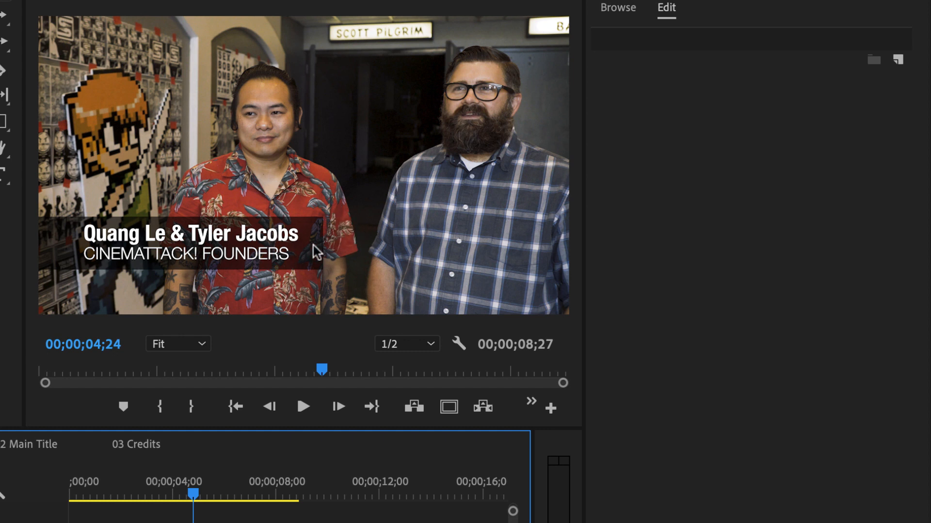
mouse_move(320, 255)
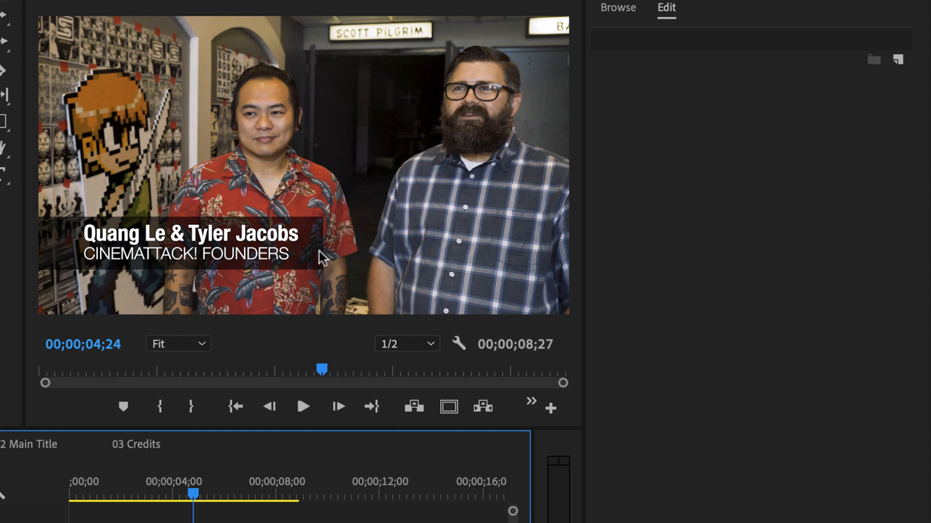
click(317, 244)
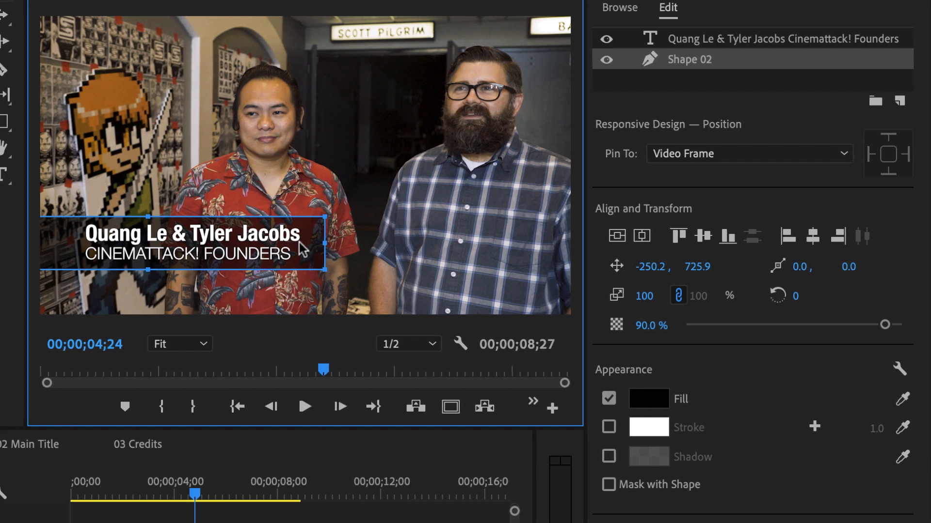
mouse_move(695, 41)
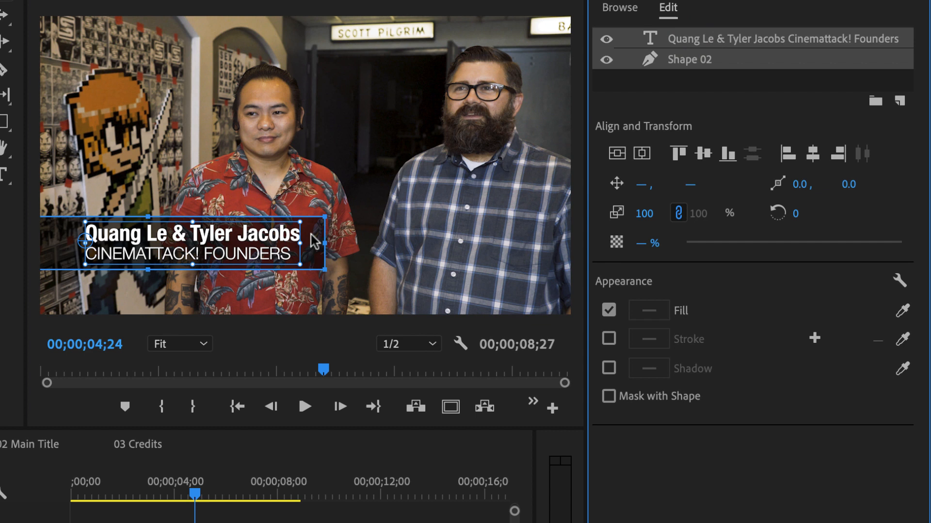
Drag the black bar and caption together slightly lower in the frame
drag(196, 247, 196, 267)
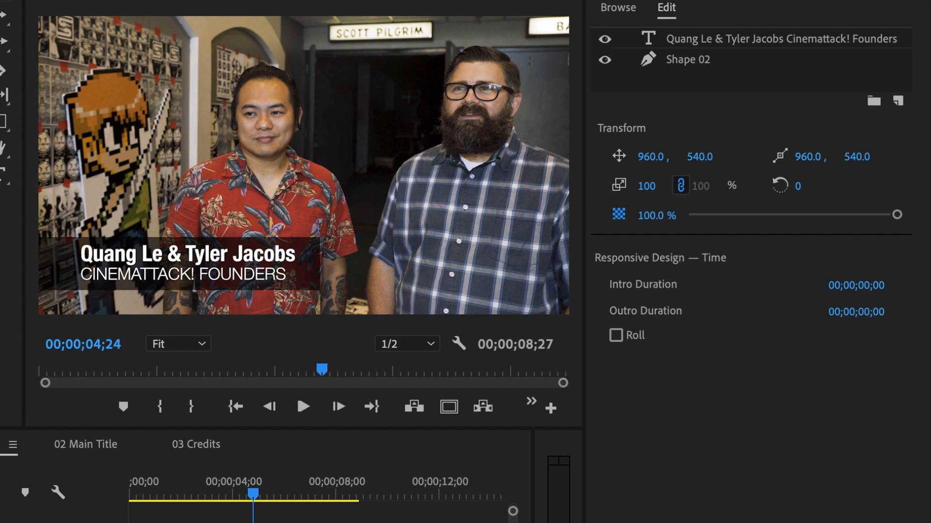
mouse_move(339, 407)
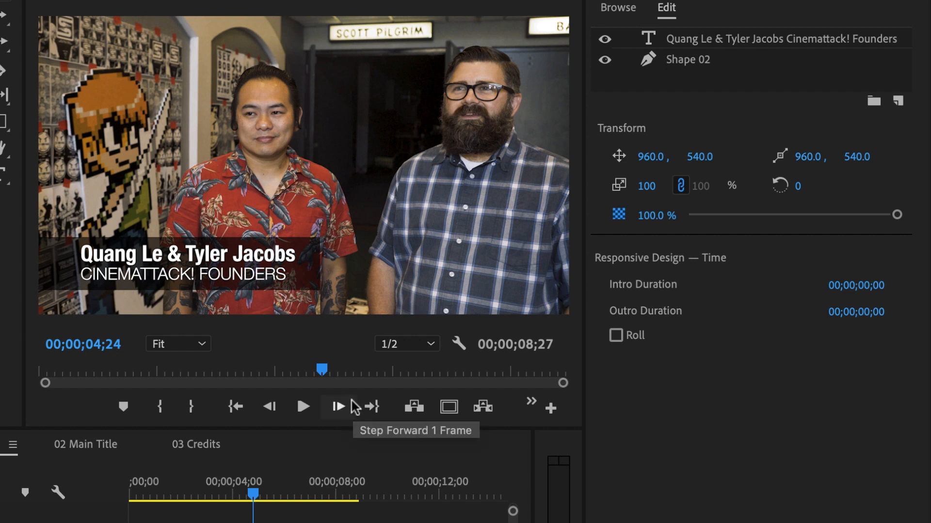
mouse_move(448, 407)
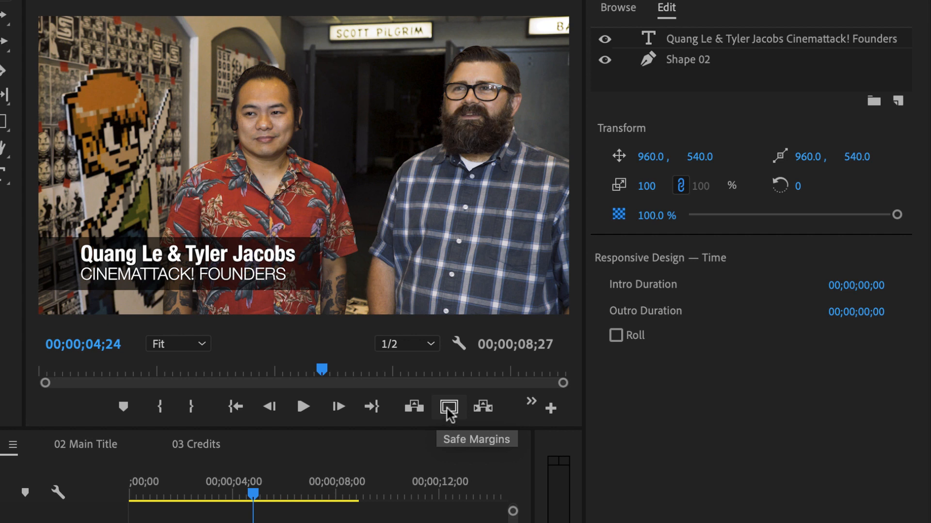
Add the Safe Margins button to the Program Monitor and turn on the guides
click(549, 409)
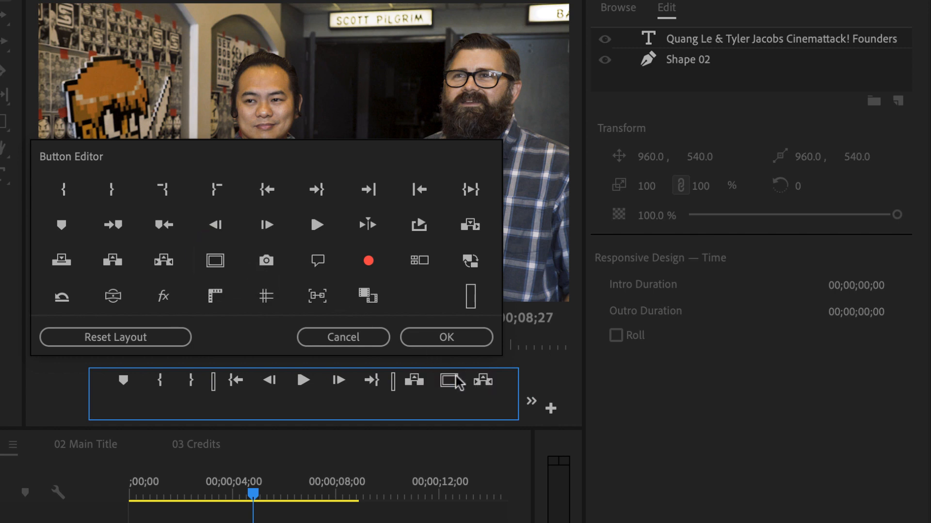
click(445, 337)
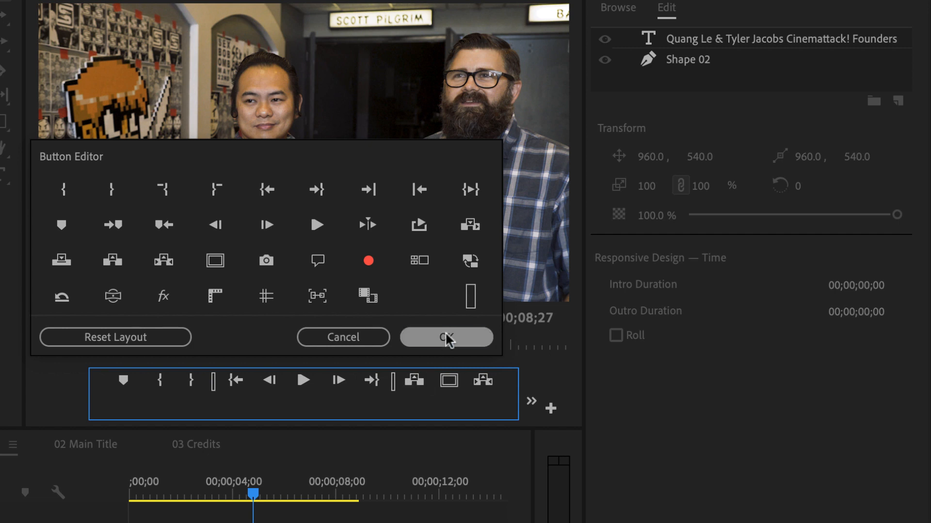
click(445, 337)
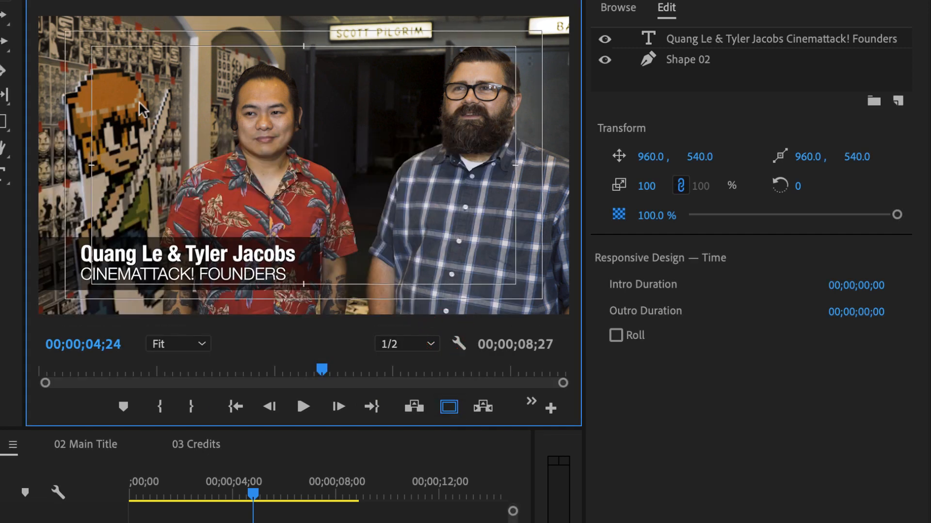
mouse_move(122, 301)
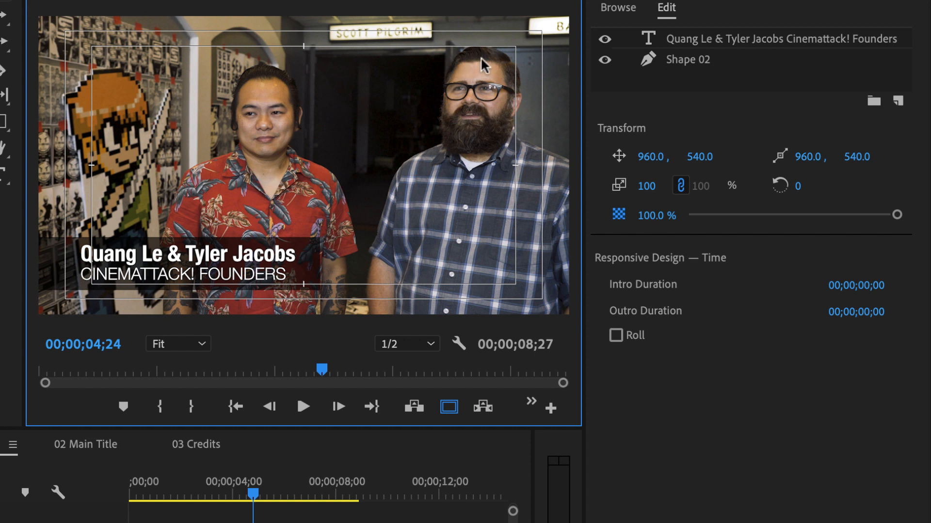
mouse_move(550, 220)
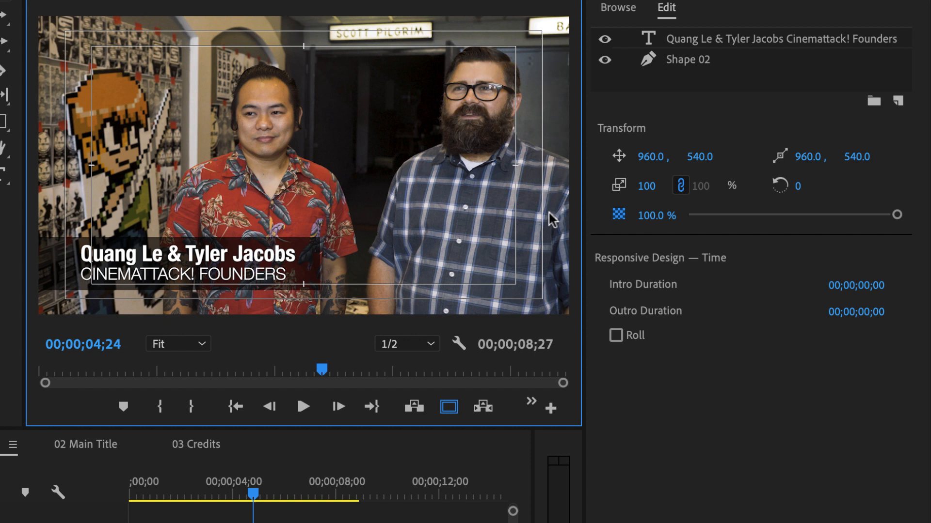
mouse_move(228, 214)
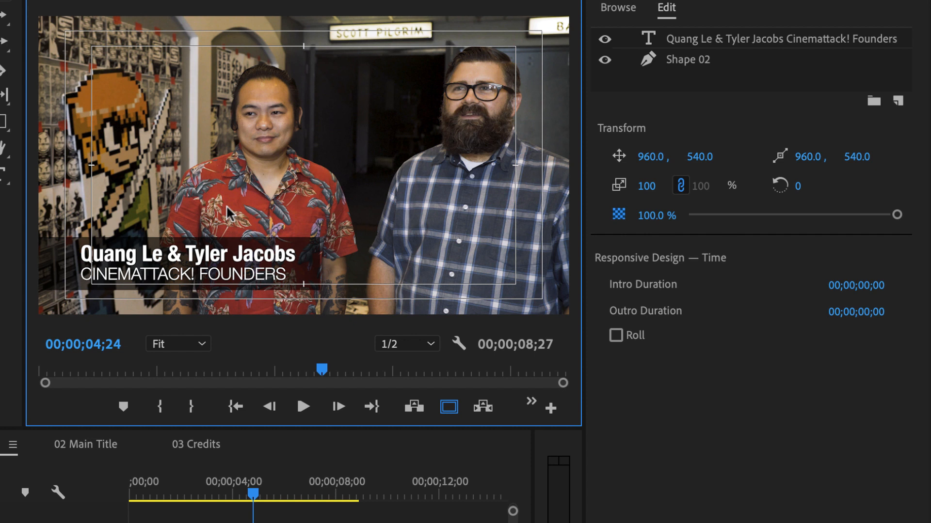
mouse_move(229, 223)
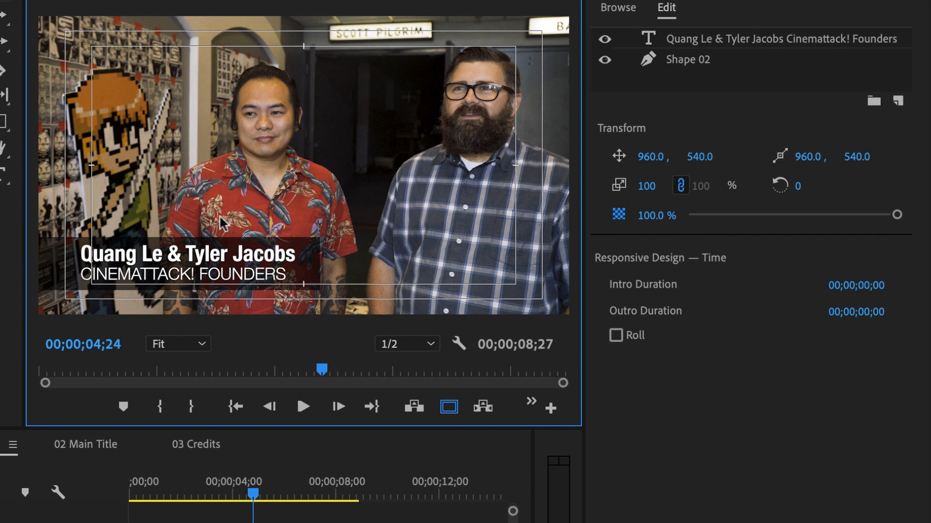
click(772, 38)
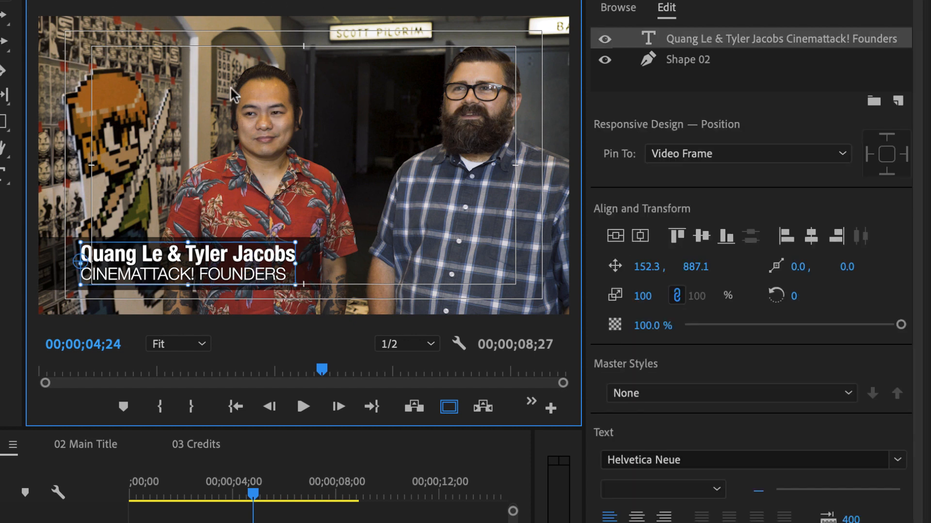
mouse_move(693, 55)
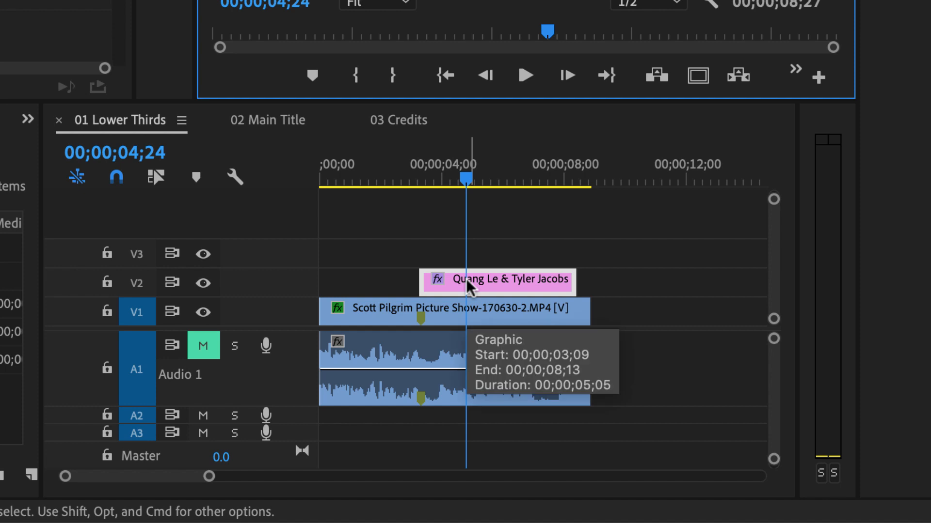
Move the graphic clip partway into the interview and cue the playhead at its start
drag(497, 279, 415, 279)
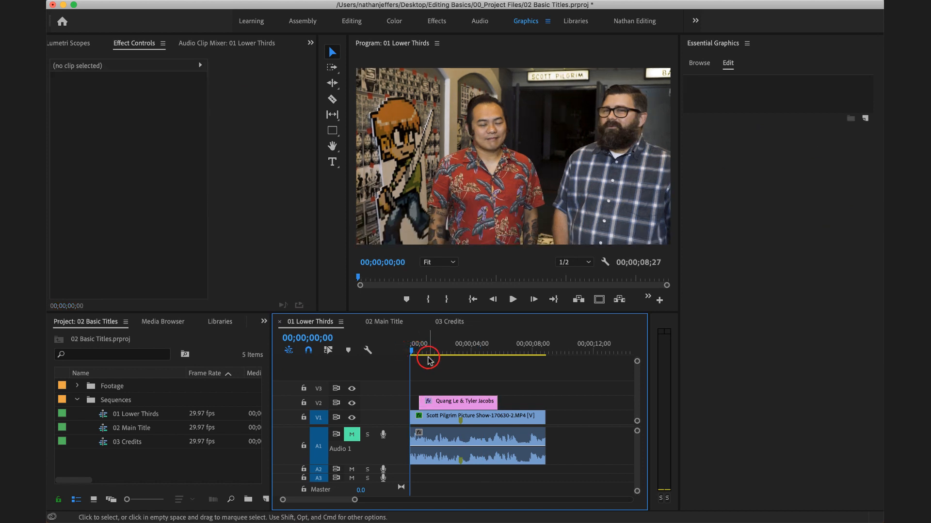
click(512, 299)
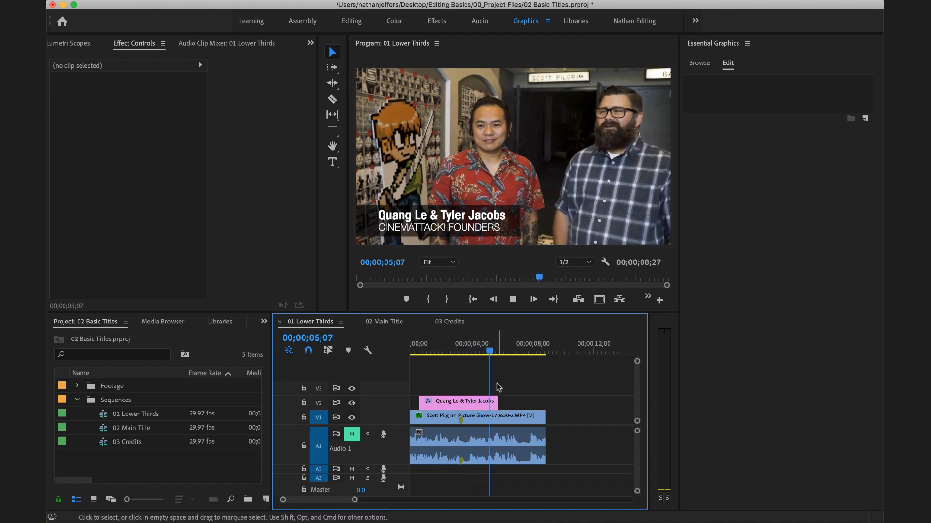
click(447, 352)
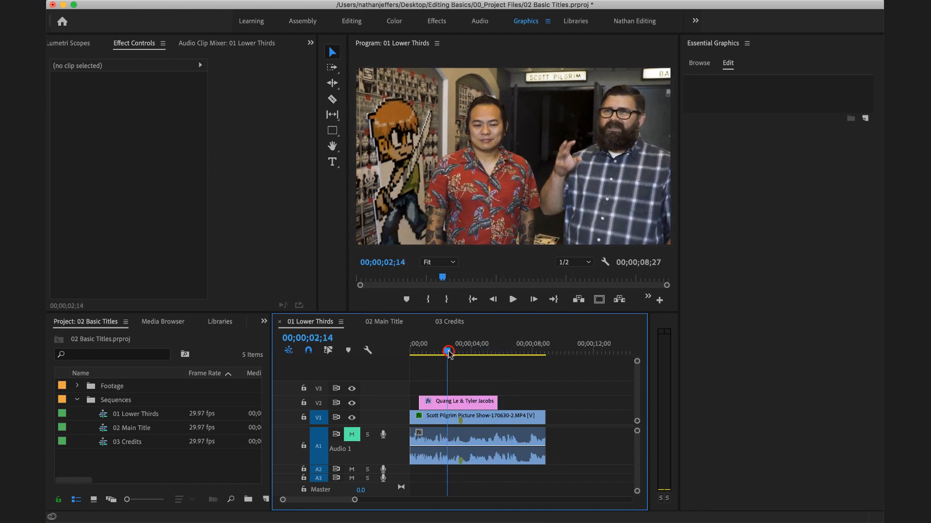
click(460, 402)
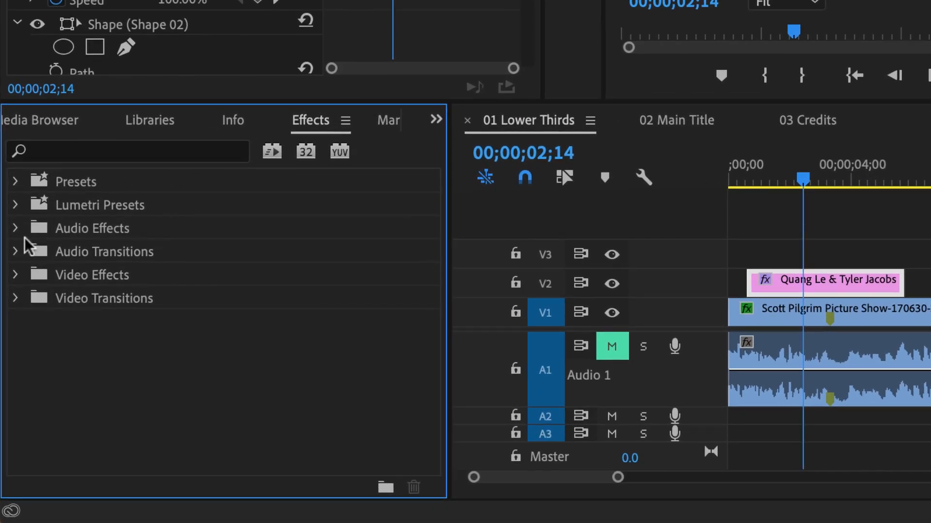
Apply Cross Dissolve to both ends of the lower-third clip and preview the fades
click(15, 298)
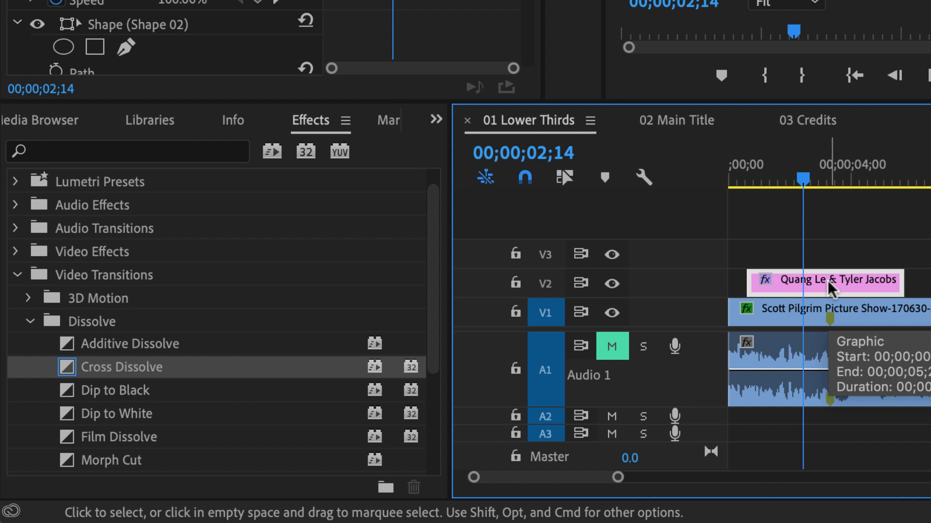
key(shift+d)
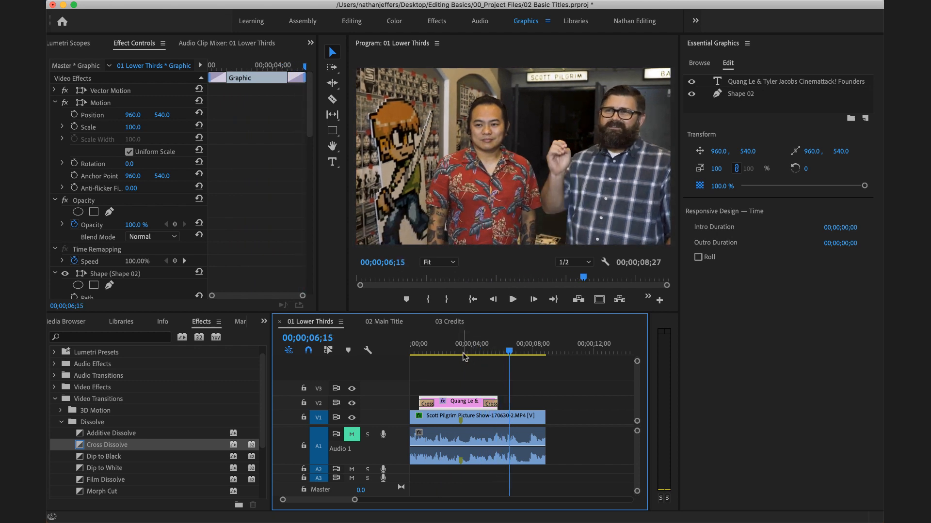
click(462, 351)
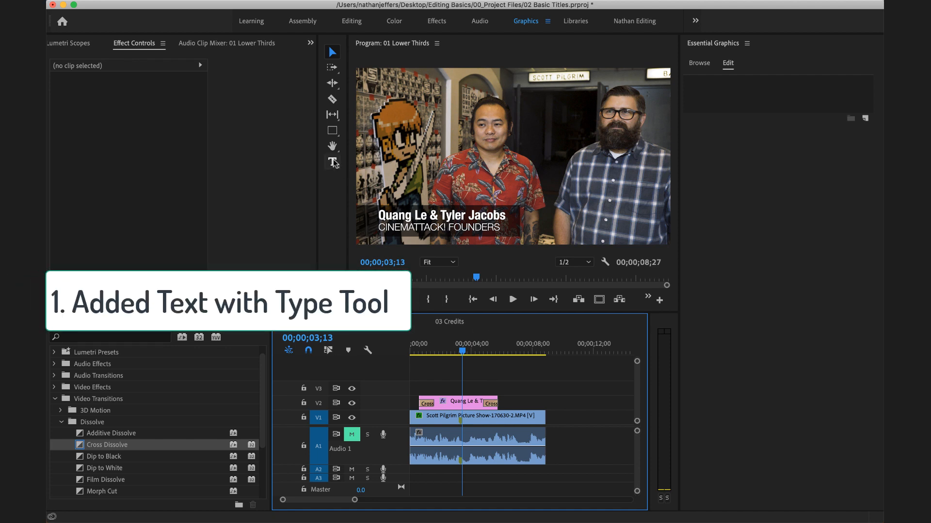
mouse_move(332, 131)
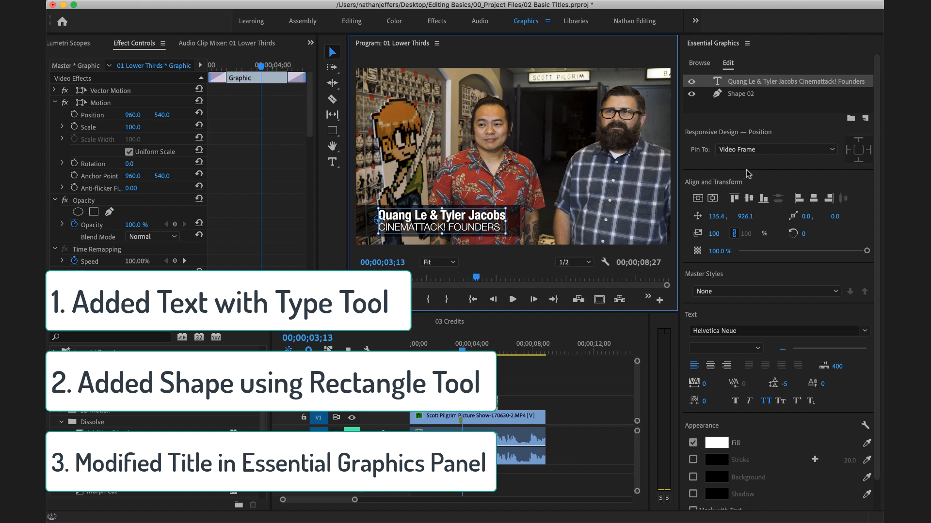
mouse_move(748, 174)
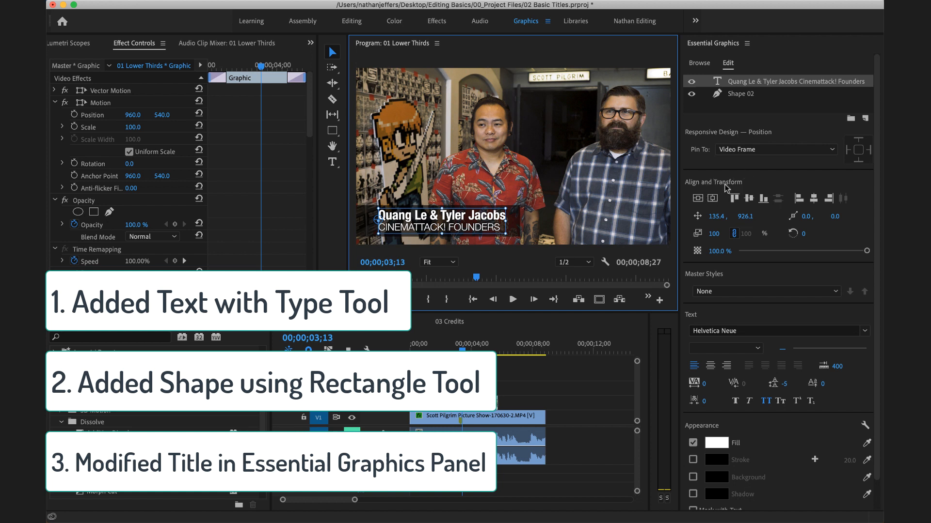
mouse_move(729, 319)
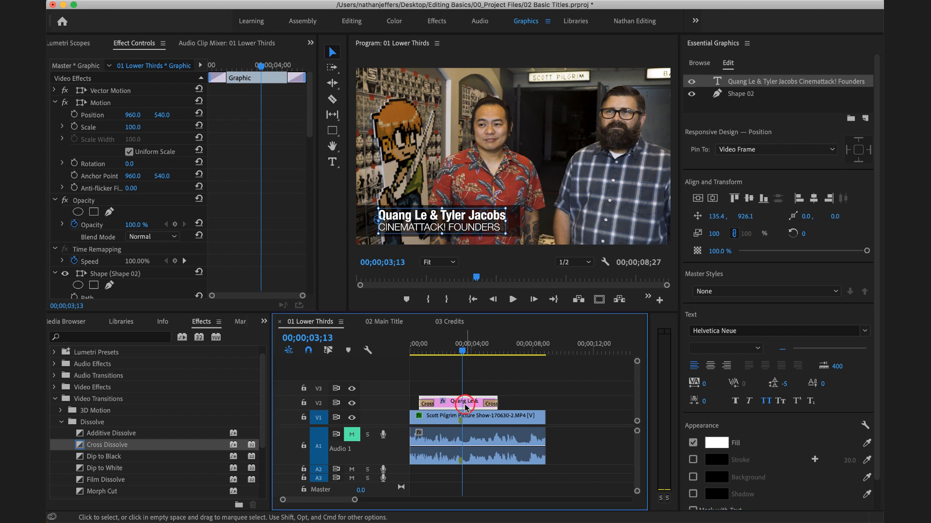
mouse_move(465, 407)
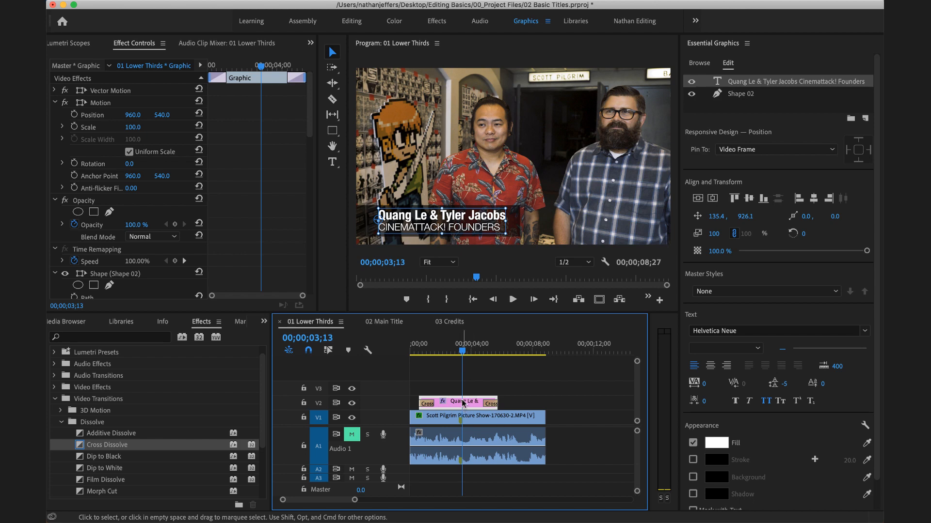
click(384, 321)
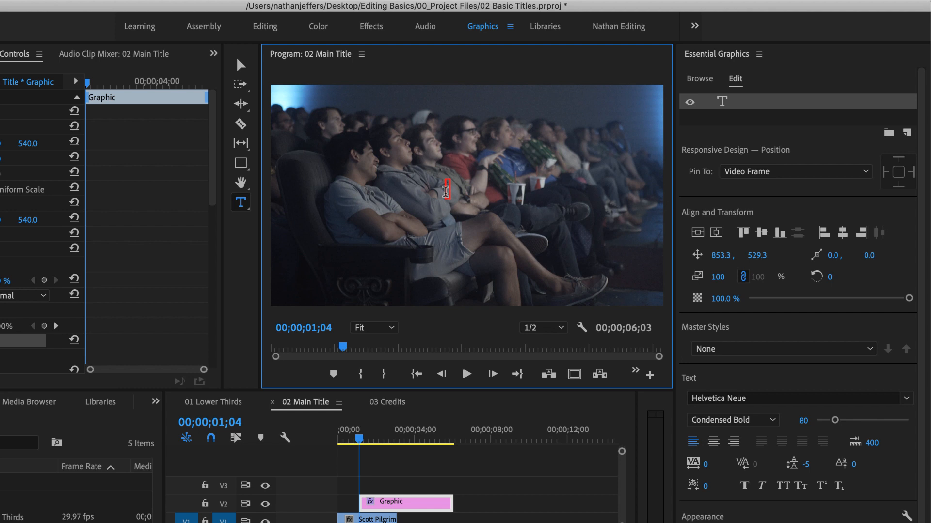
Type the title 'Scott Pilgrim Picture Show' in 02 Main Title
text(Scott Pilgrim)
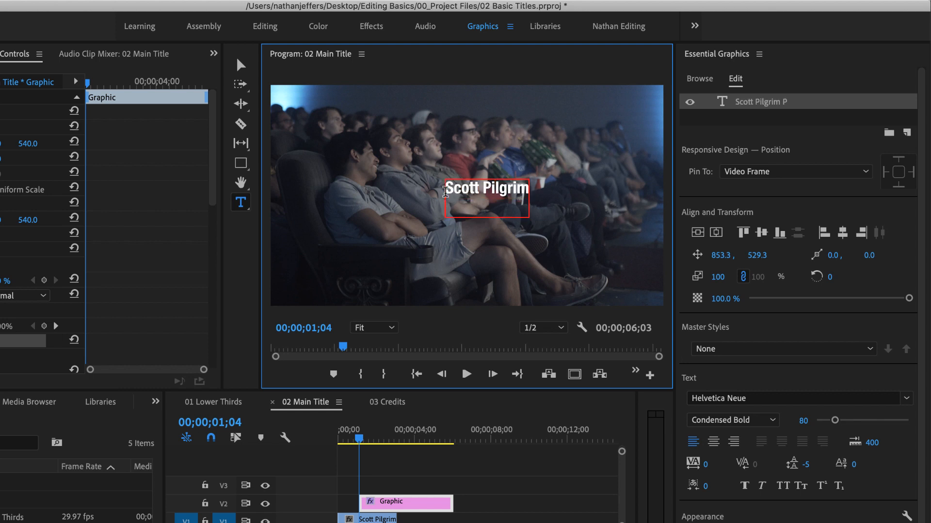
text(Picture)
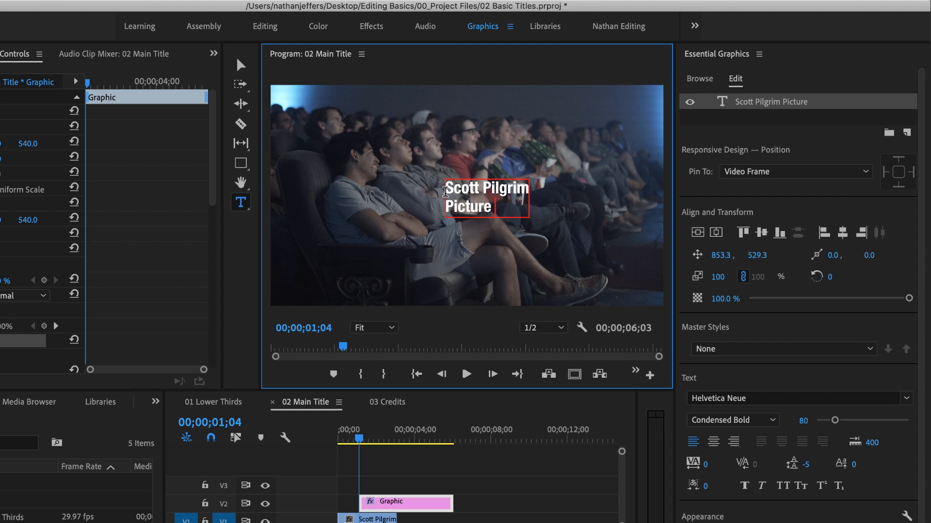
text(Show)
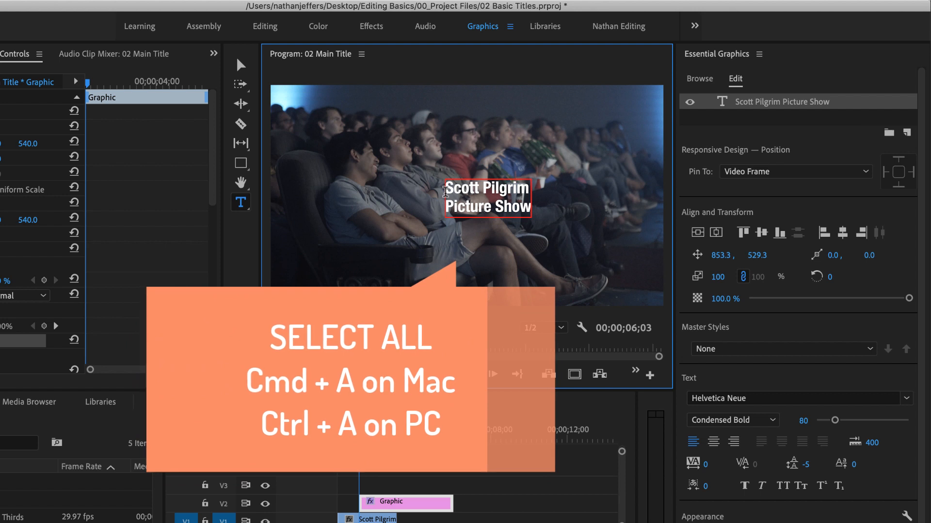
Make all the title text bold, all caps, size 228, and center-aligned
key(cmd+a)
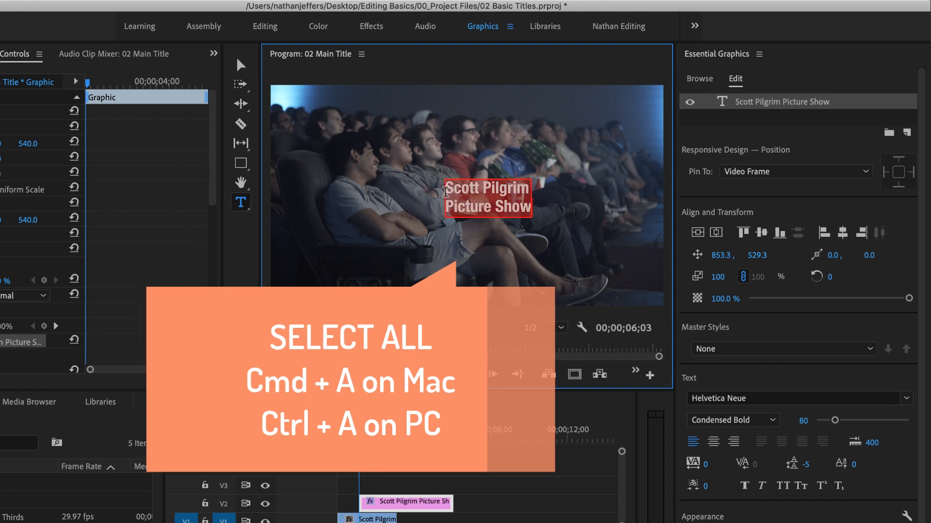
mouse_move(576, 269)
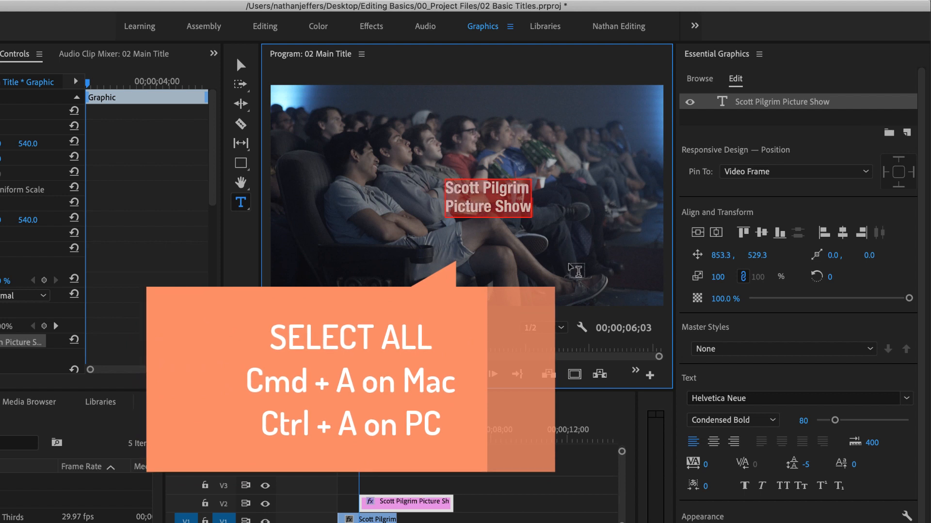
click(732, 420)
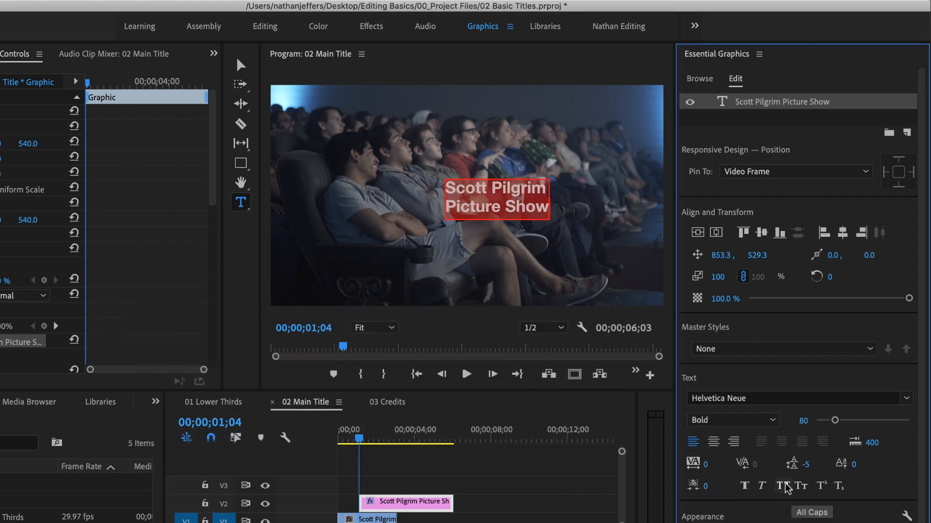
click(783, 486)
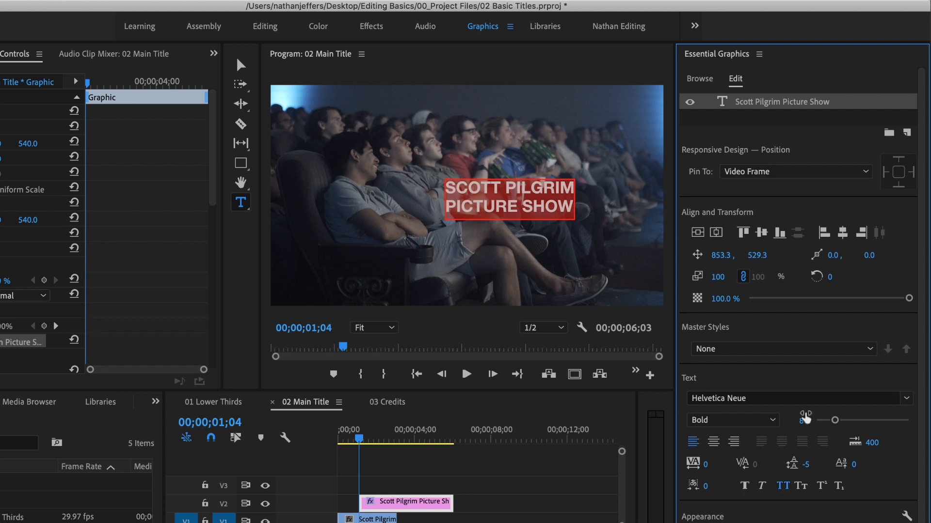
drag(805, 420, 861, 420)
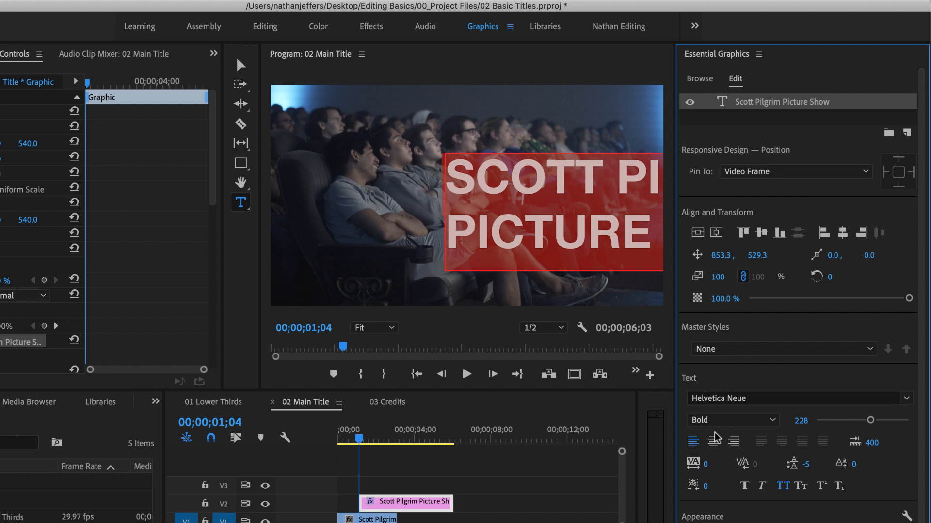
click(713, 442)
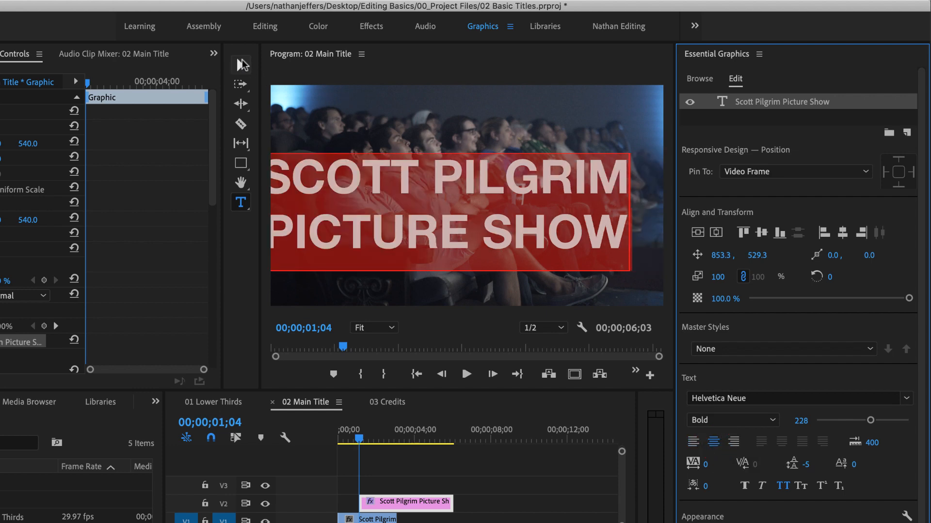
Center the title vertically and horizontally in the frame
click(240, 64)
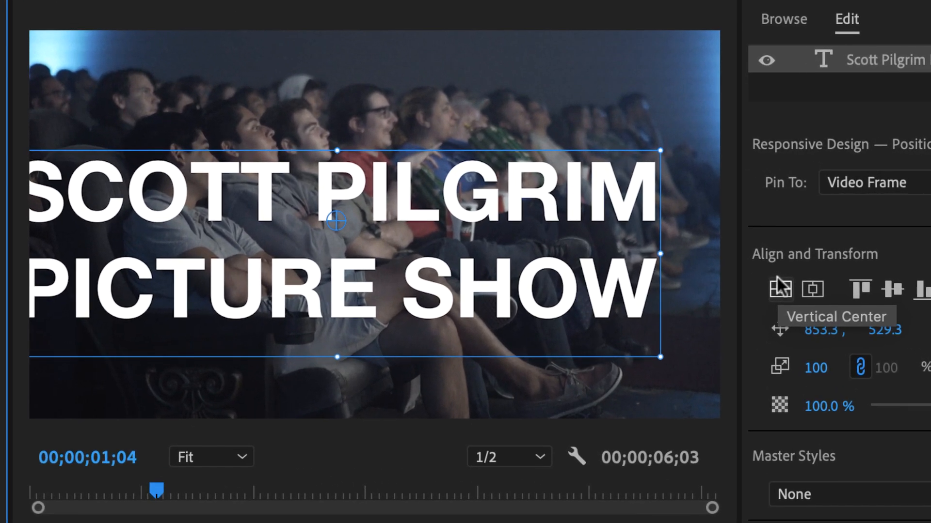
click(778, 291)
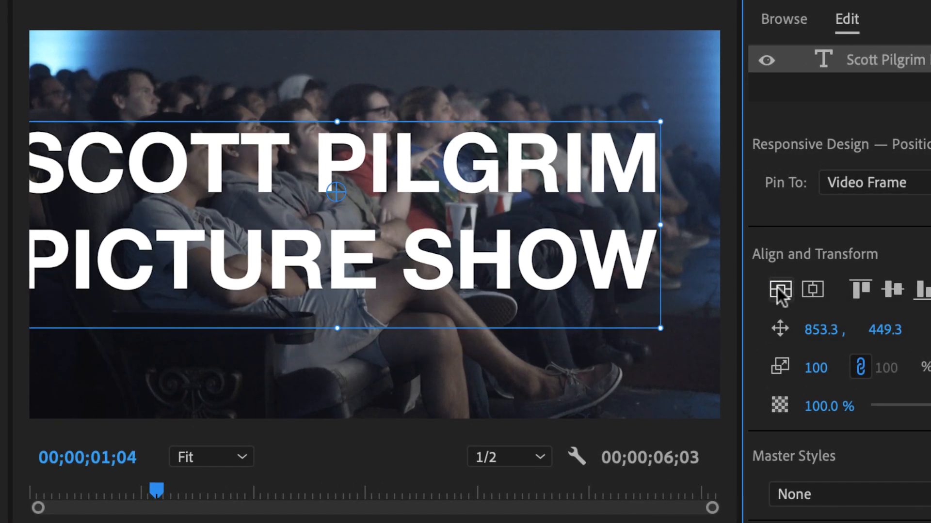
click(812, 290)
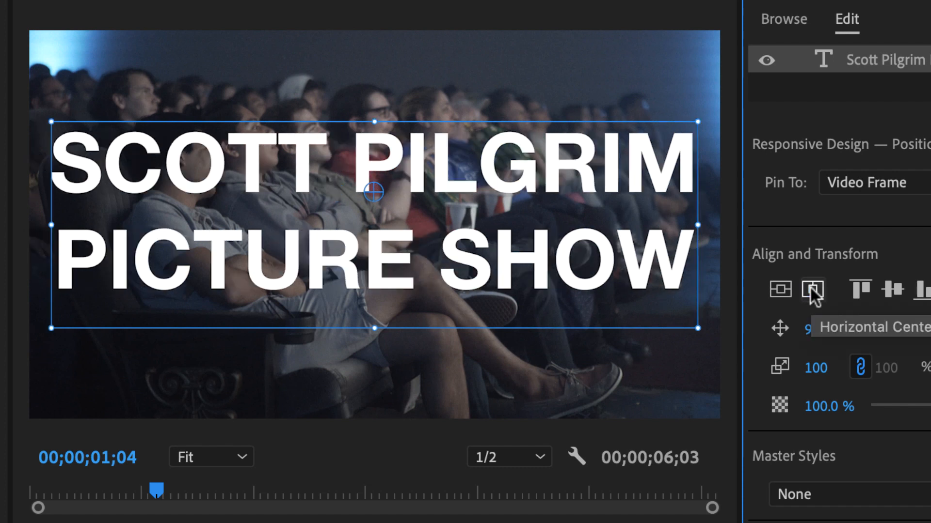
click(812, 290)
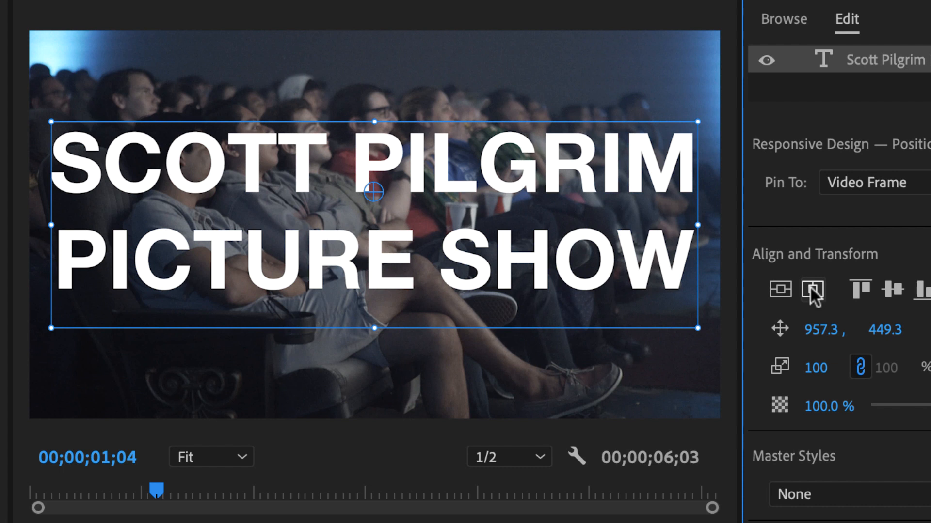
mouse_move(805, 290)
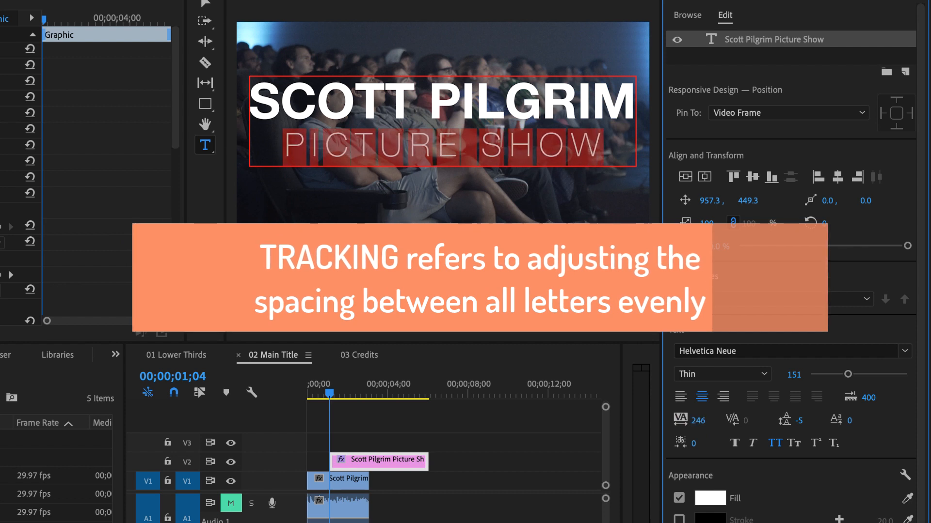
Finish editing the text and select the whole title graphic
click(696, 420)
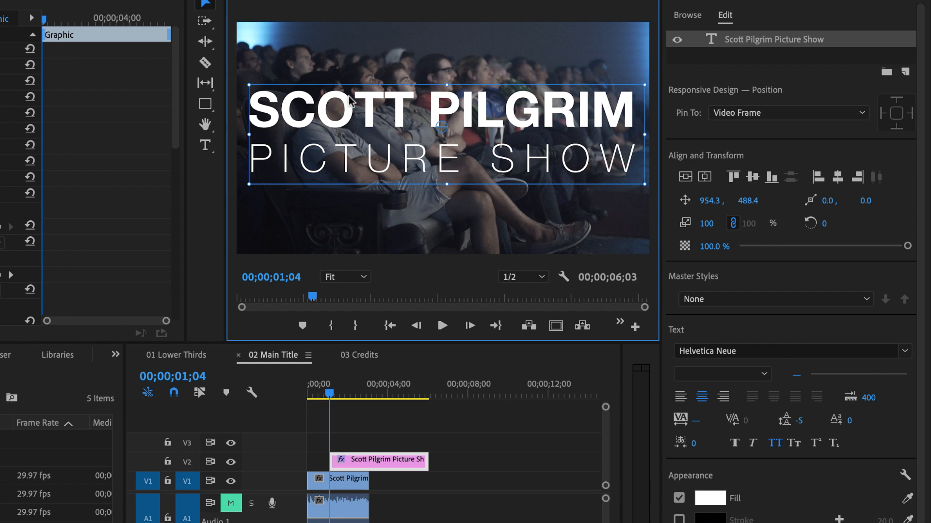
click(556, 325)
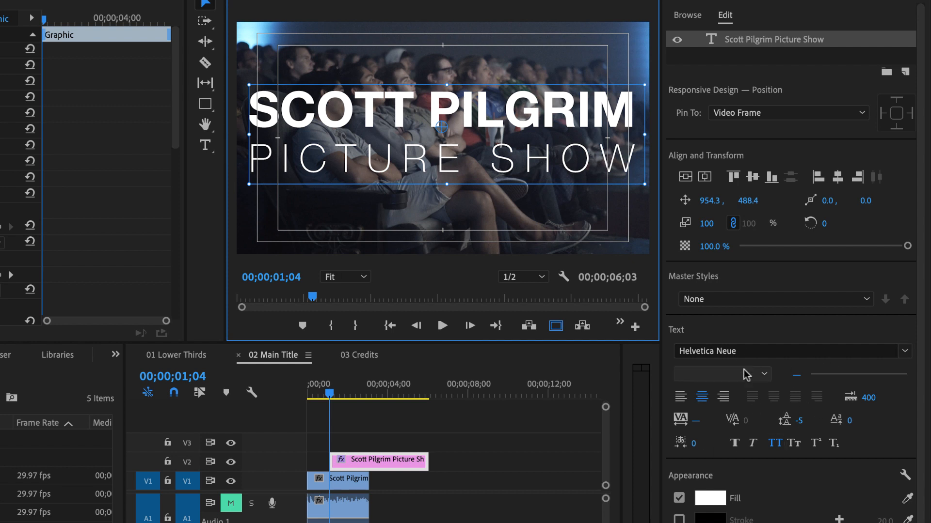
Adjust the title weight and shrink the SCOTT PILGRIM line's font size slightly
click(722, 373)
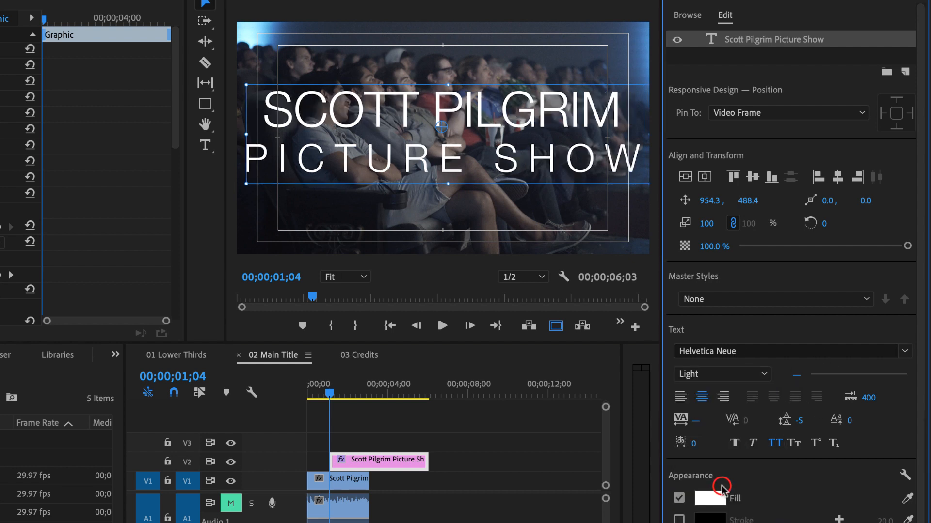
mouse_move(515, 138)
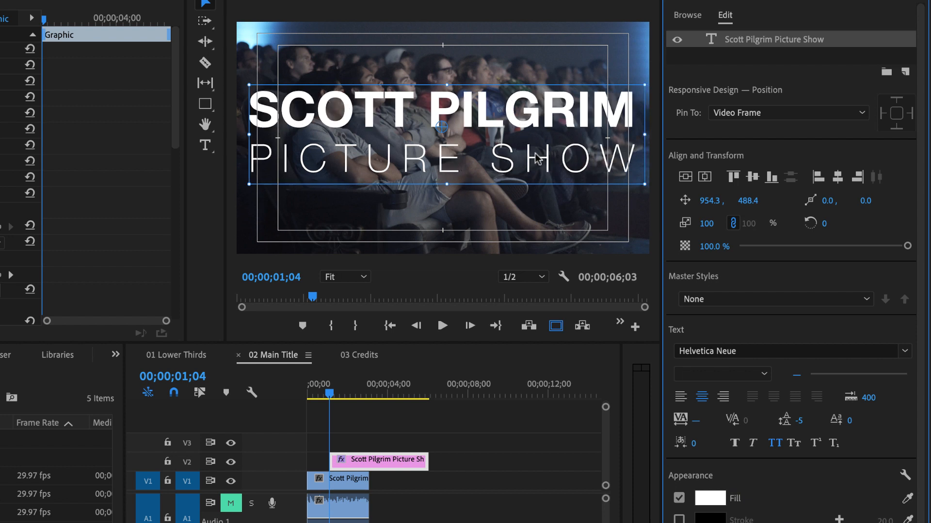
click(204, 146)
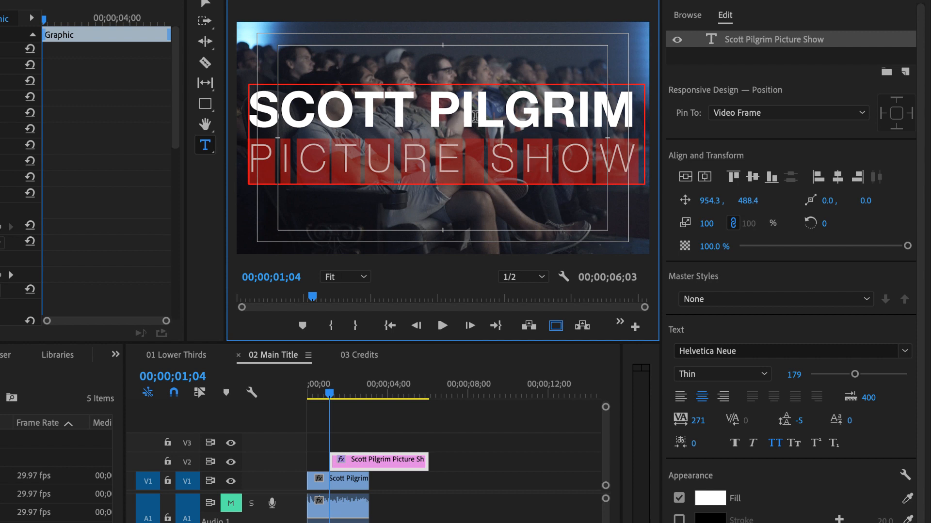
click(722, 374)
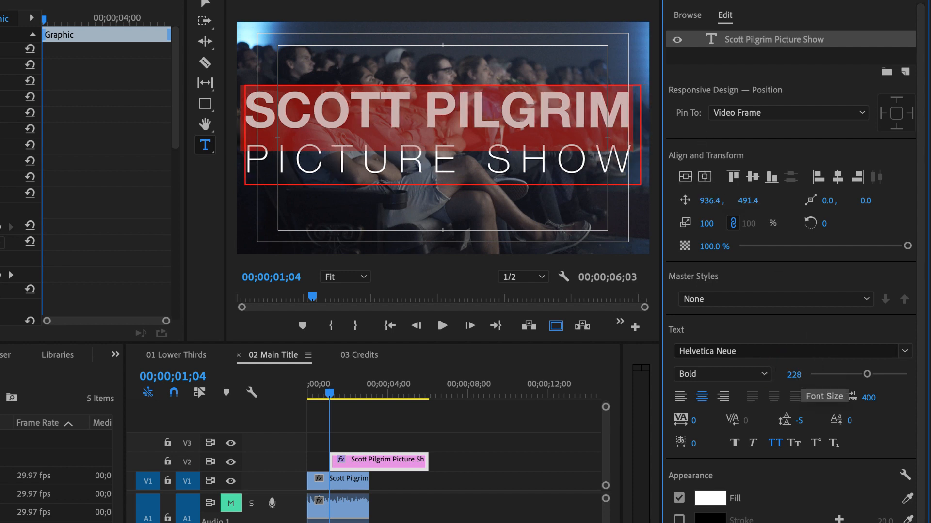
drag(866, 374, 862, 374)
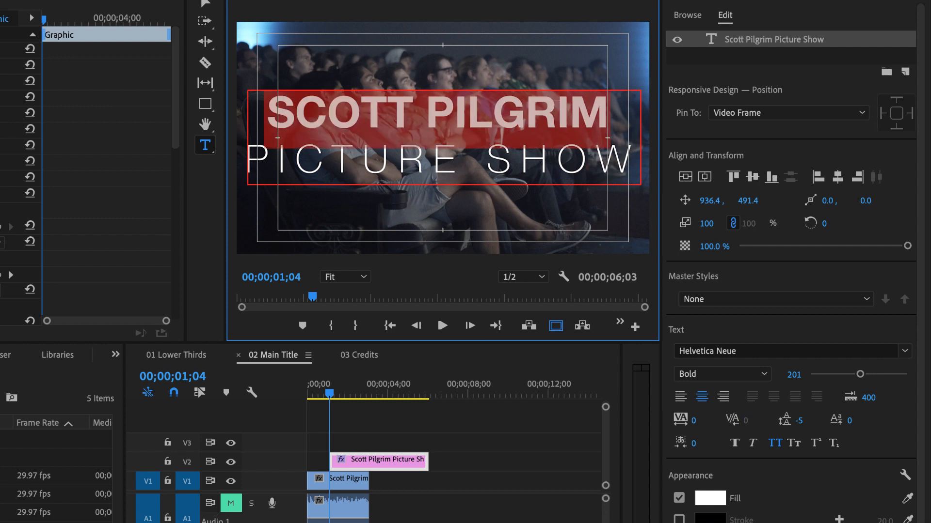
click(709, 177)
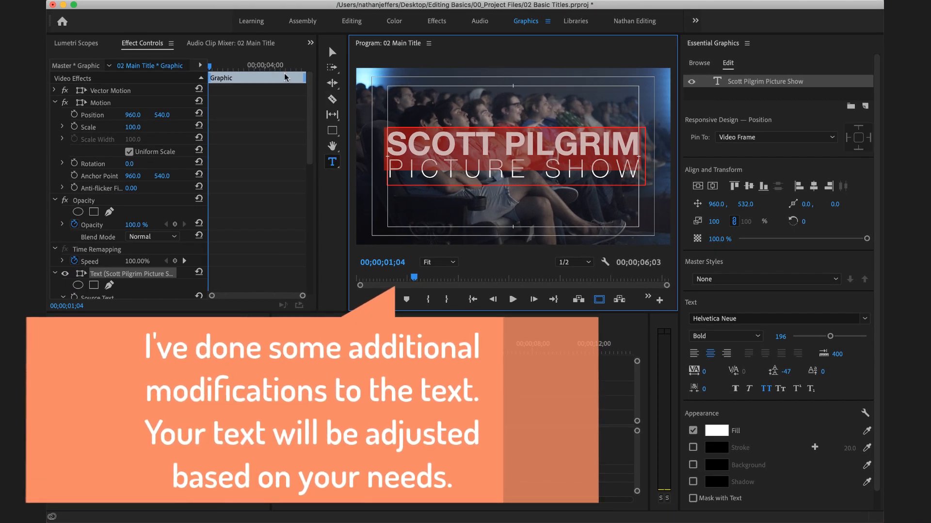
Search the Effects panel for 'tin' and drag Tint onto the V1 footage clip
click(331, 52)
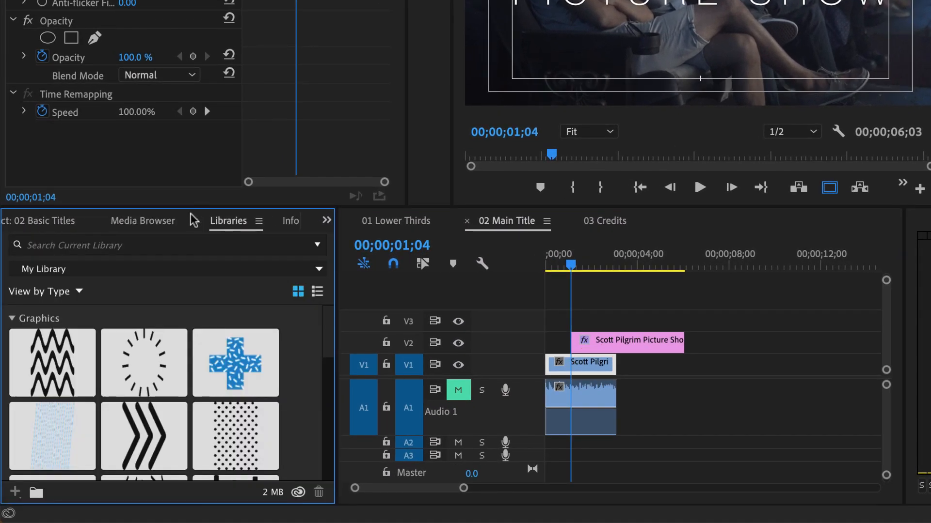
click(232, 221)
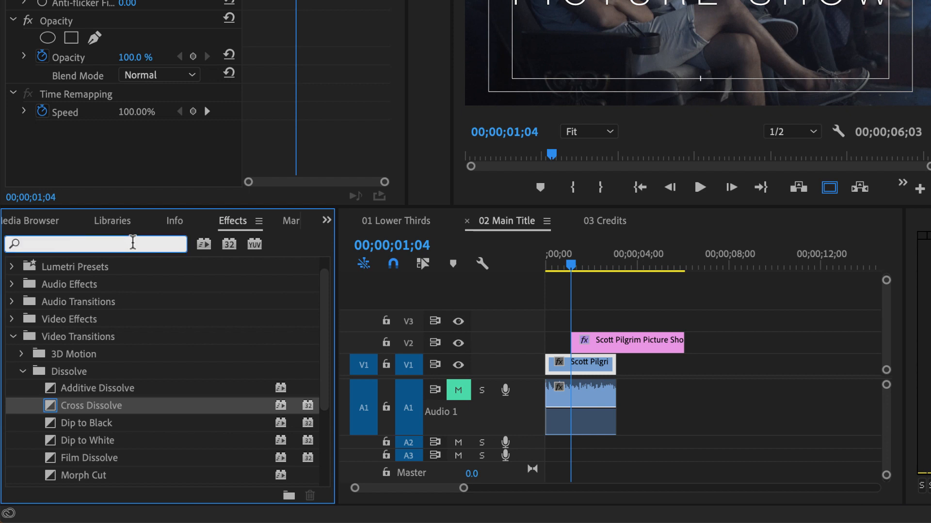
mouse_move(138, 243)
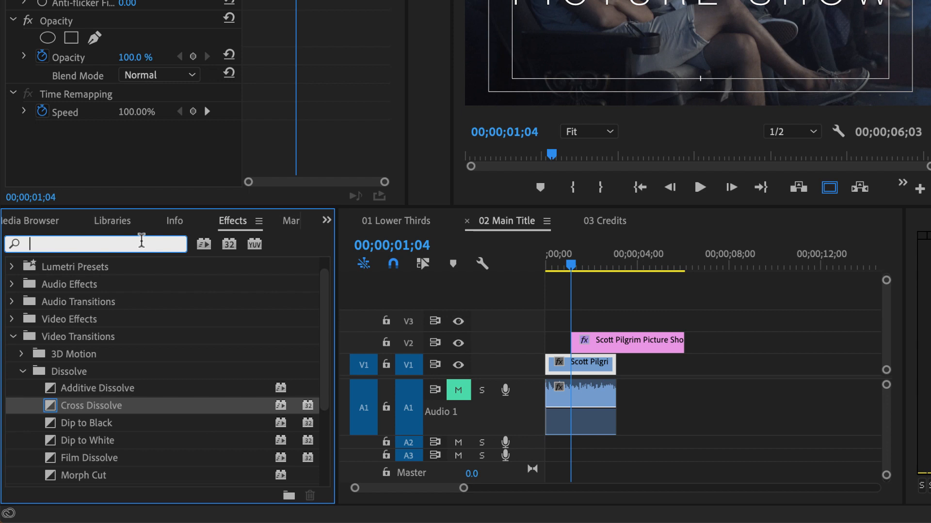
text(tint)
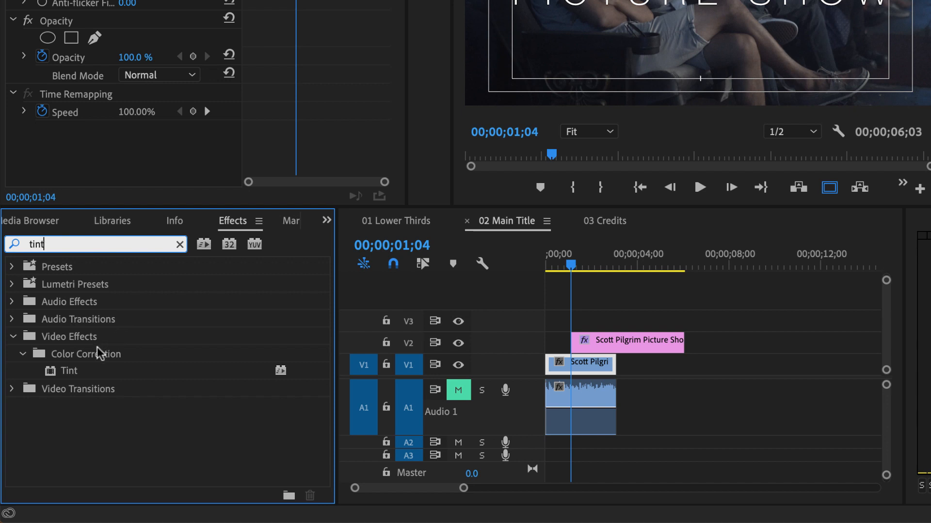
click(68, 370)
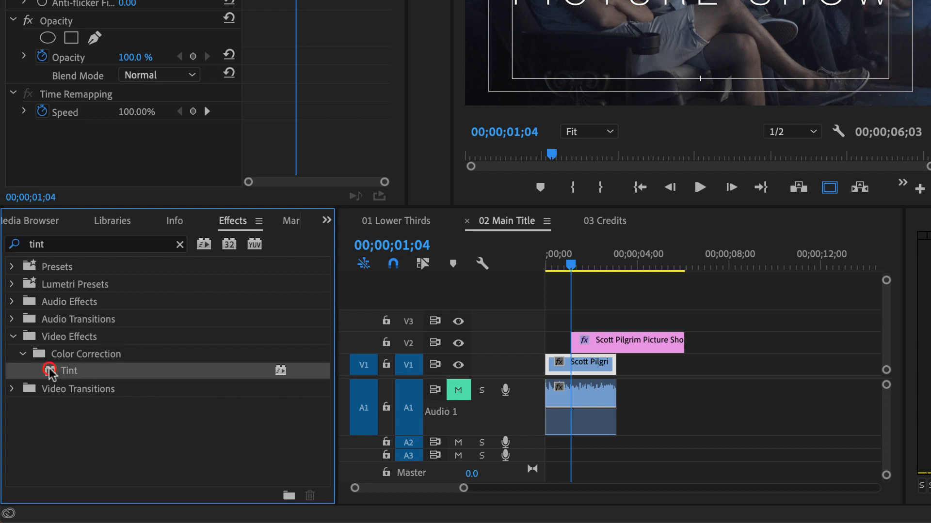
drag(63, 370, 593, 359)
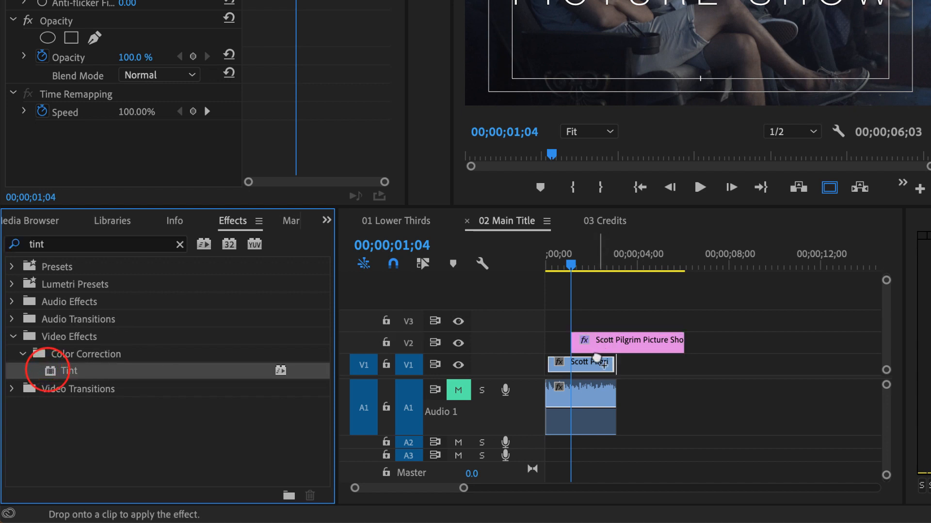
drag(68, 370, 581, 363)
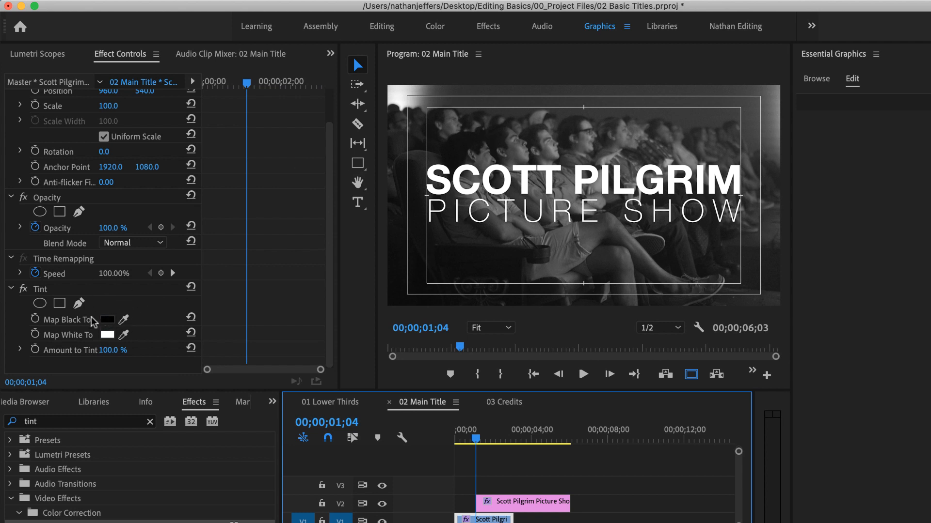
Map Tint's black to dark navy and white to blue, then save
click(107, 320)
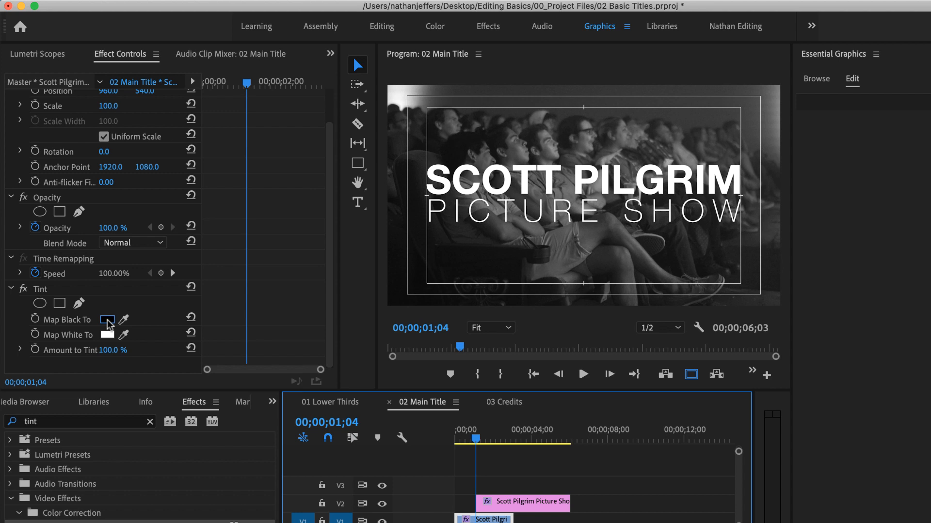
click(106, 319)
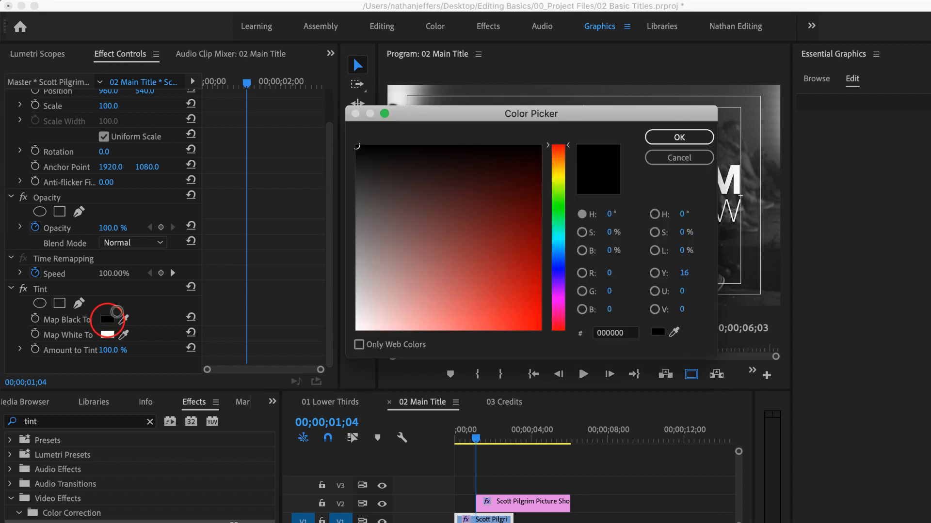
click(557, 255)
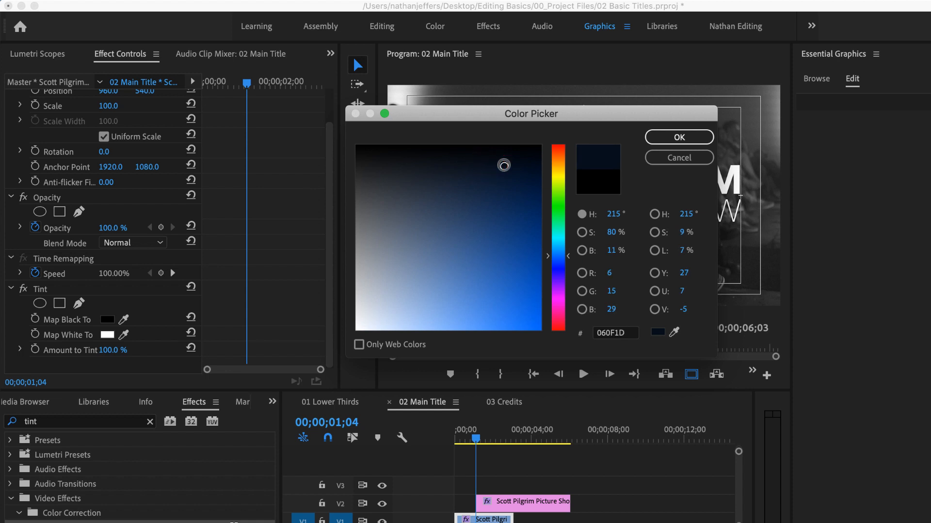
click(677, 137)
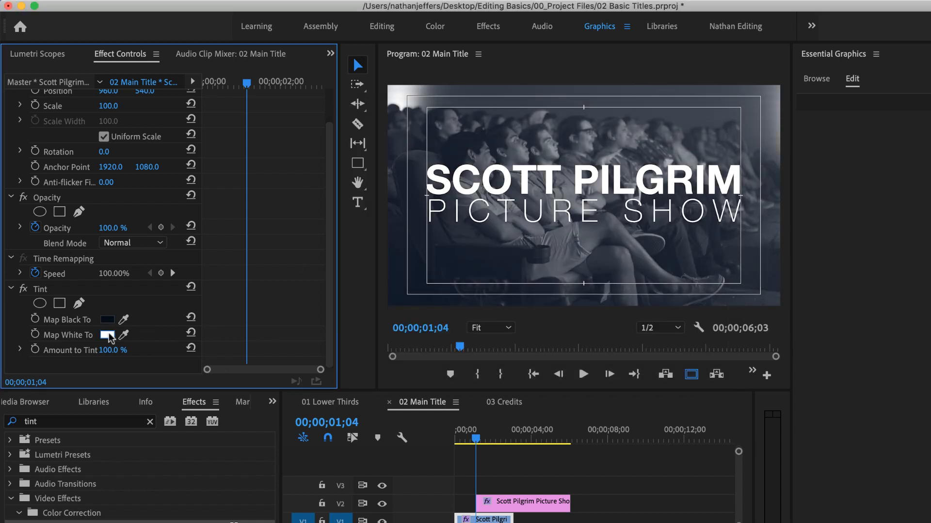
click(108, 335)
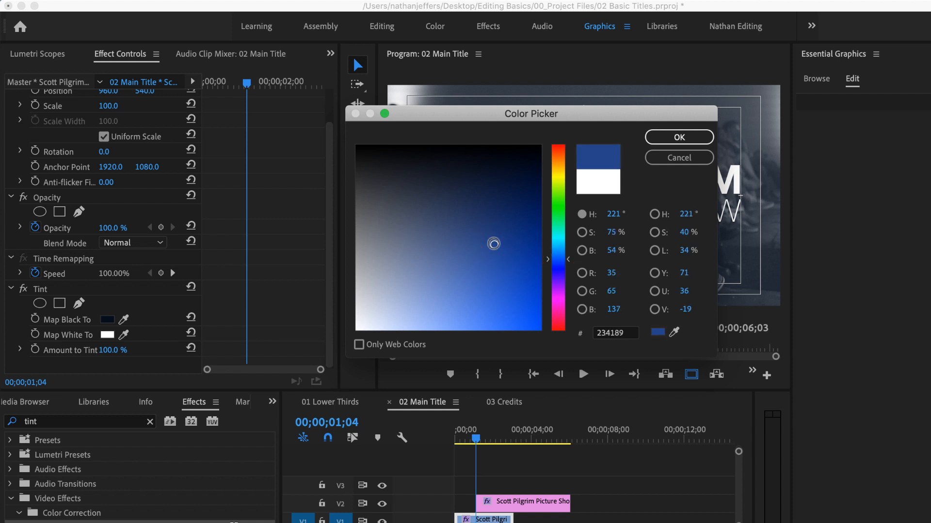
click(678, 137)
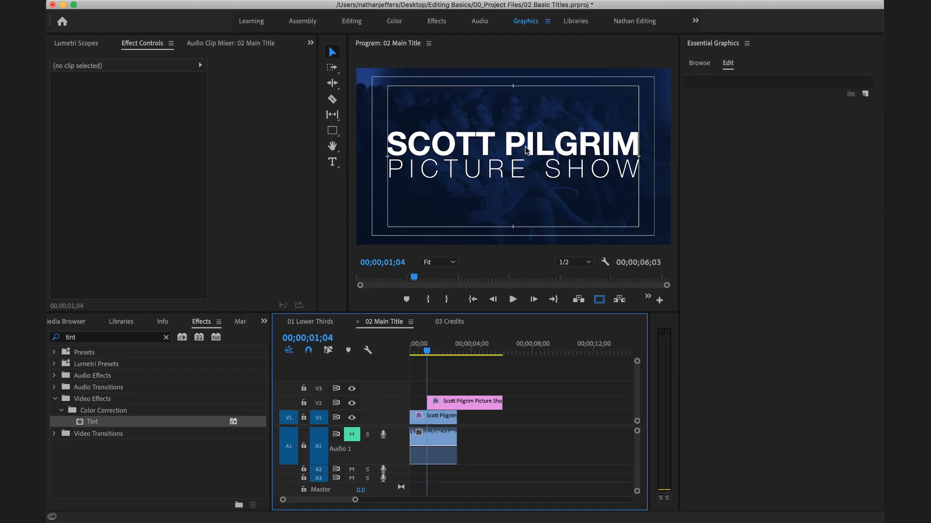
key(cmd+s)
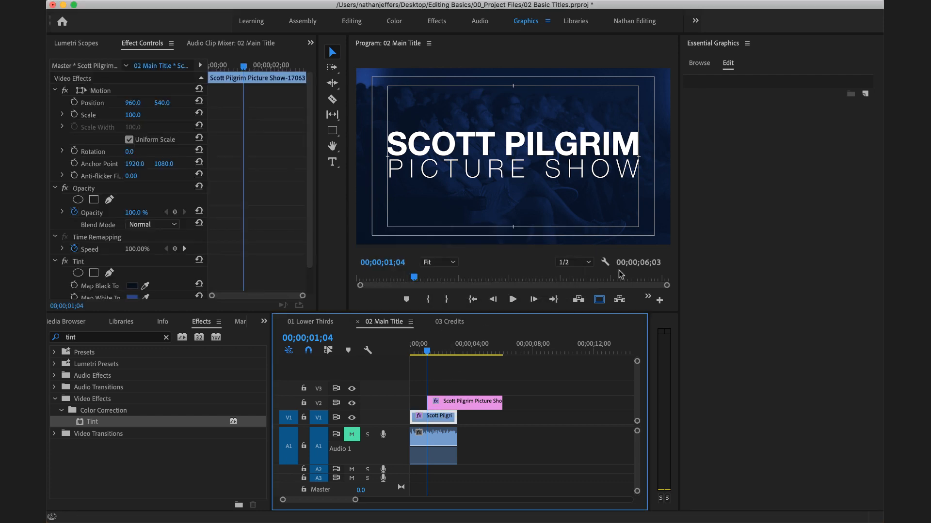
Change the Tint highlight colour to a brighter blue
scroll(down, 3)
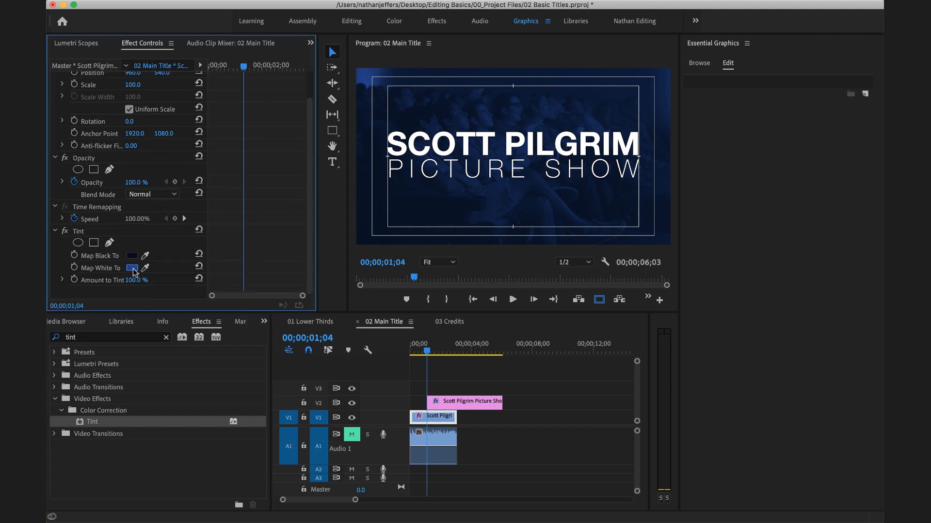
click(133, 267)
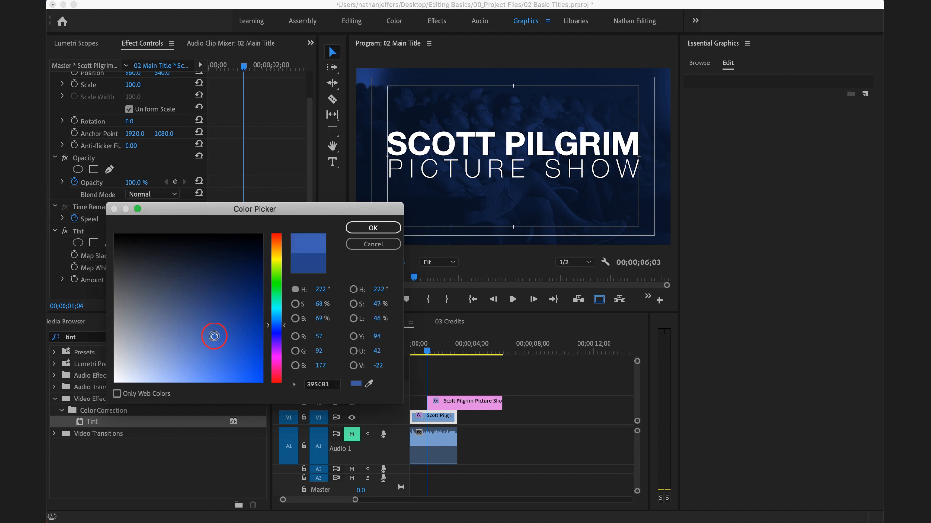
click(372, 227)
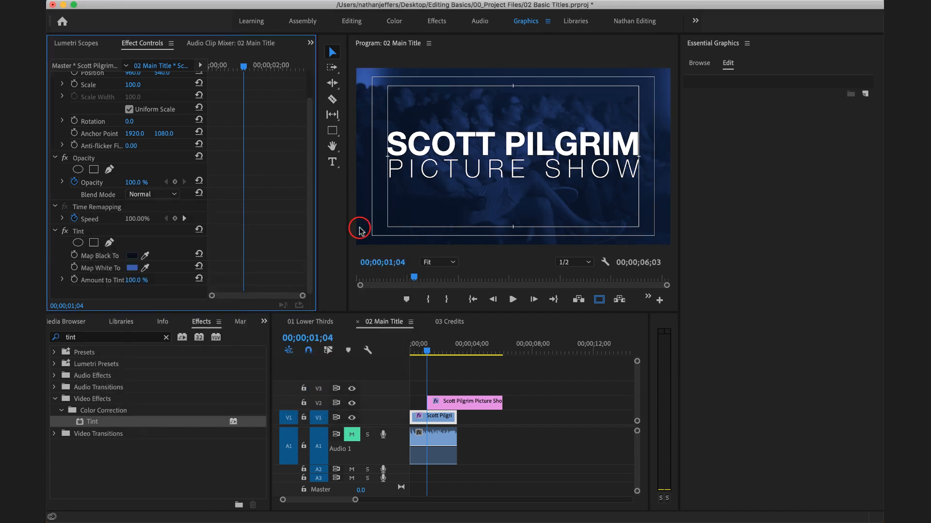
mouse_move(248, 271)
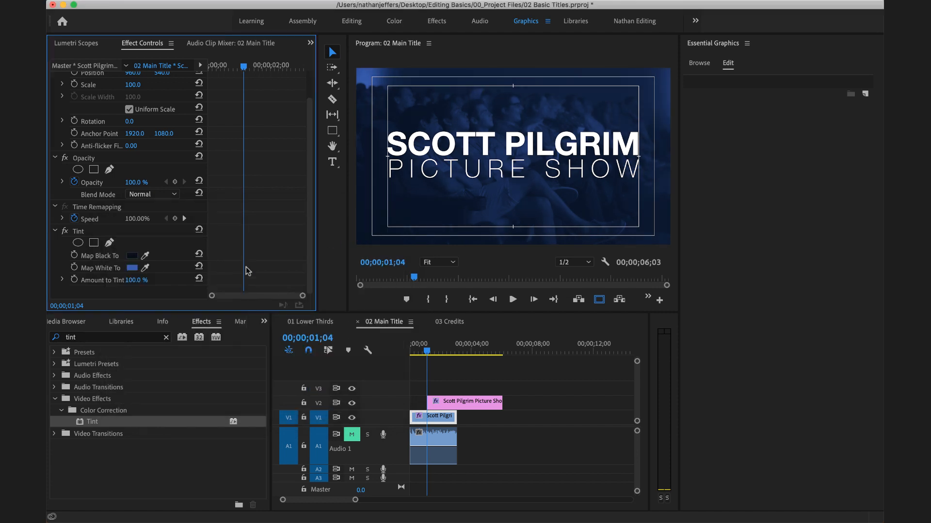
click(600, 299)
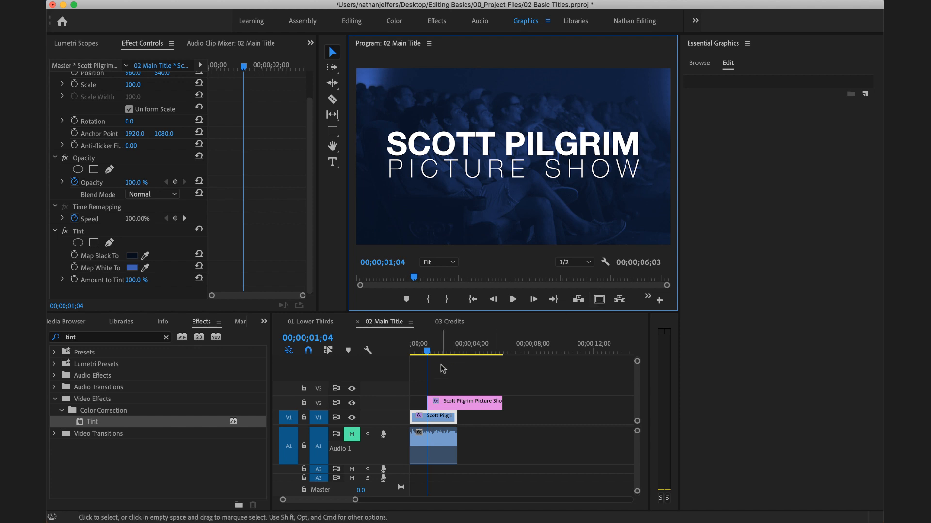
mouse_move(441, 403)
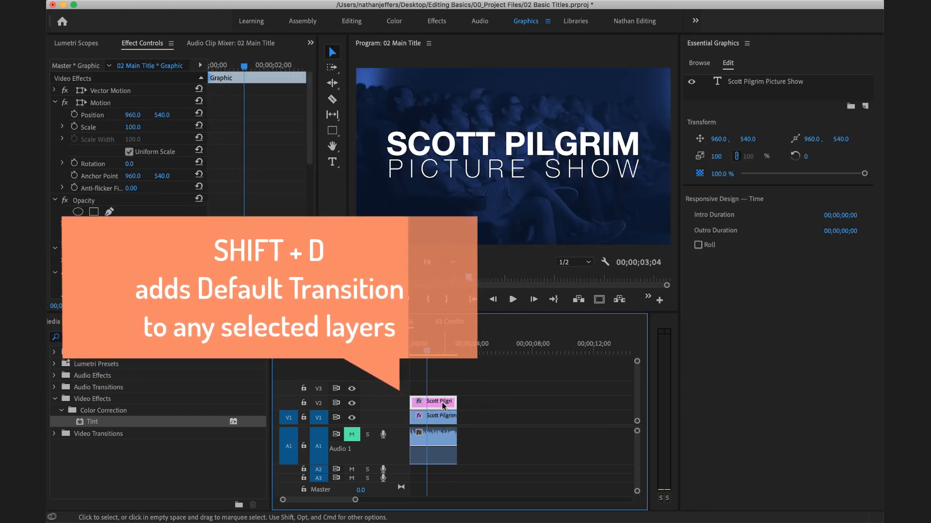
Add default fades with Shift+D, then select the title clip and its text layer
key(shift+d)
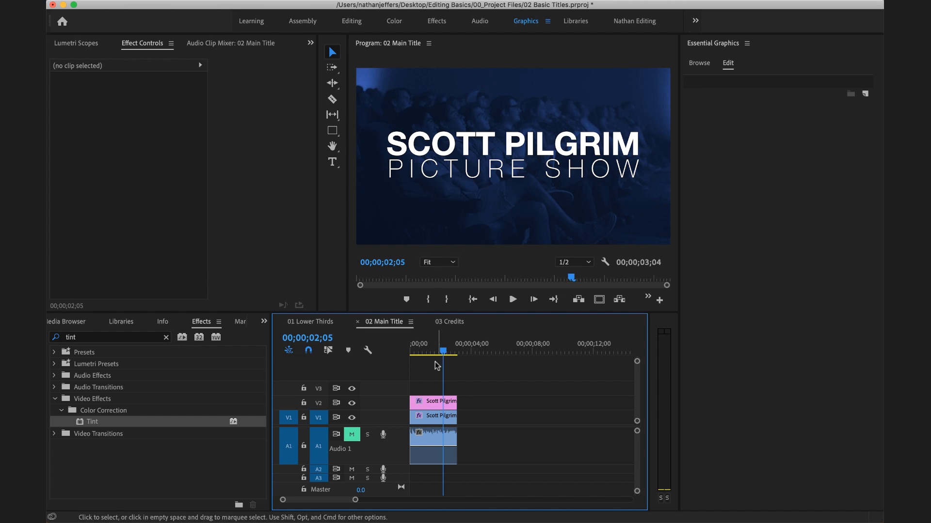
click(433, 401)
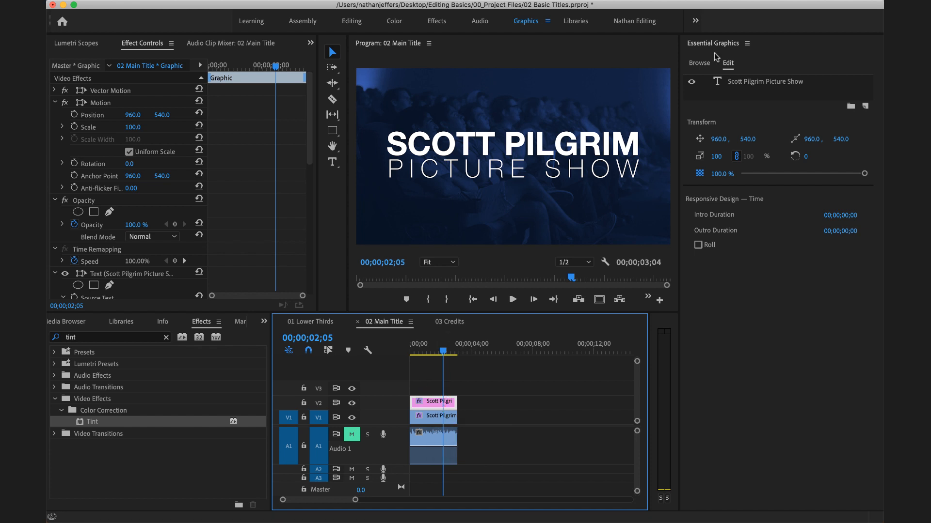
click(766, 82)
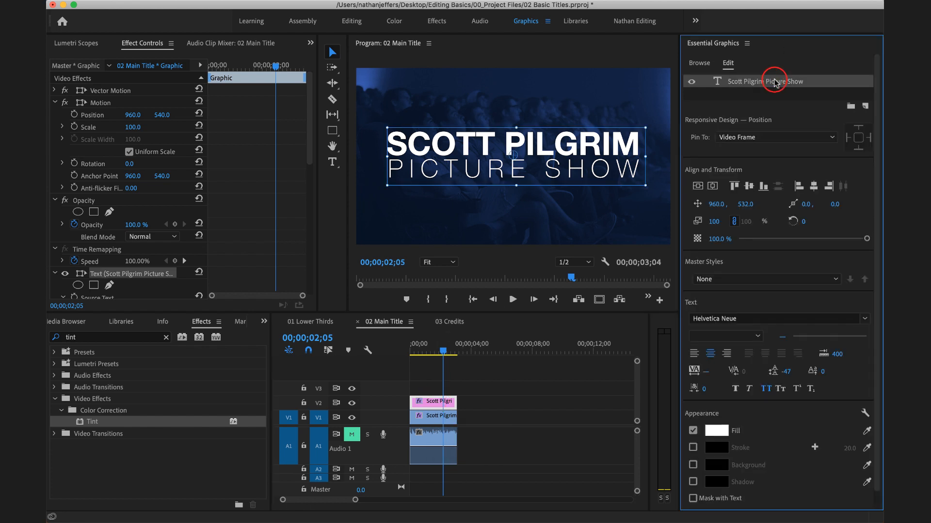